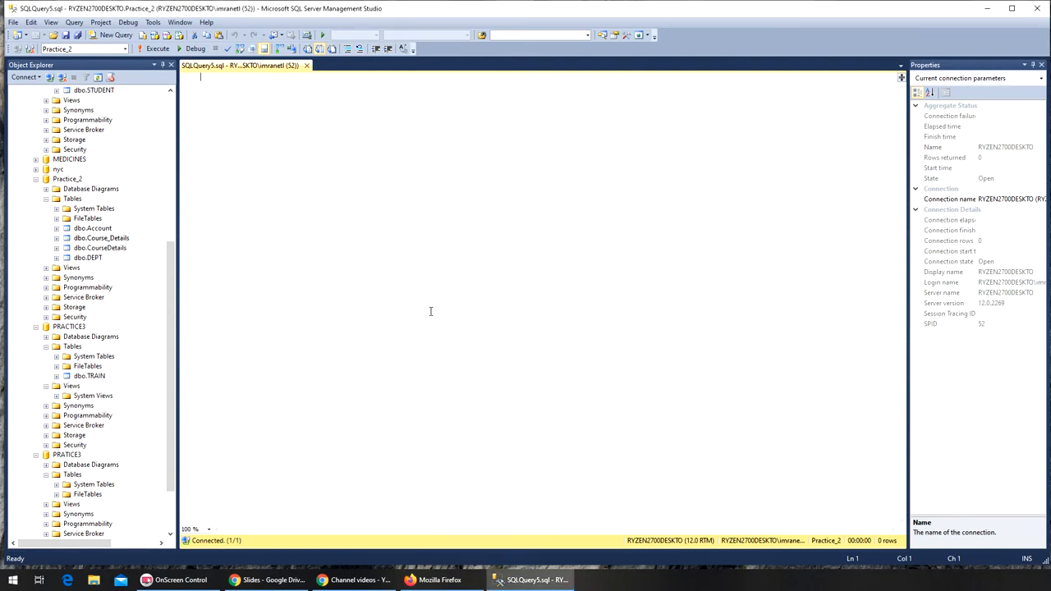
Type the heading 'Comparison Operators' and zoom the query editor to 150%.
text(Compa)
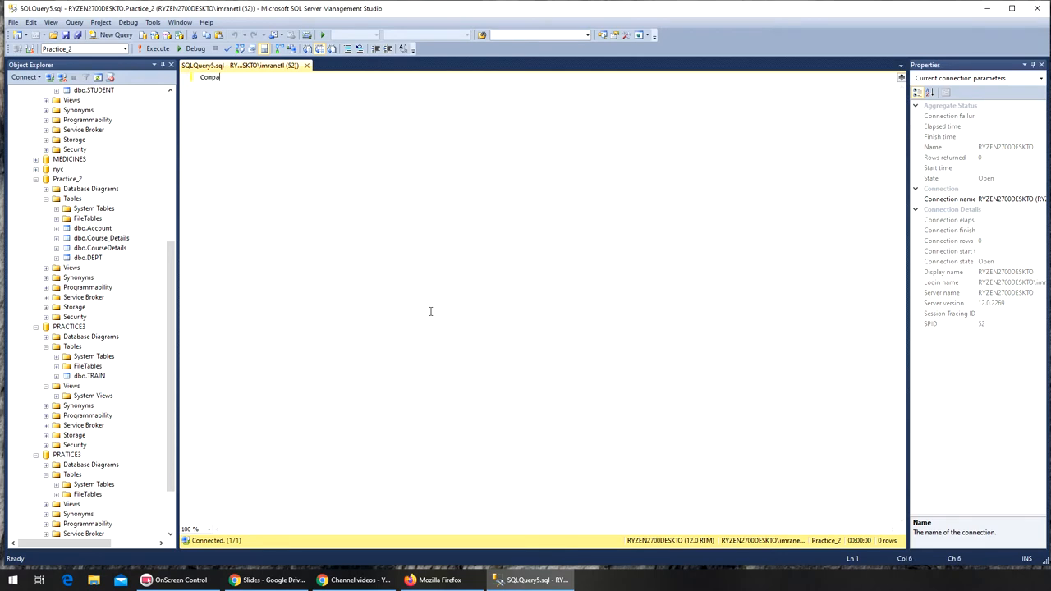
text(rison Ope)
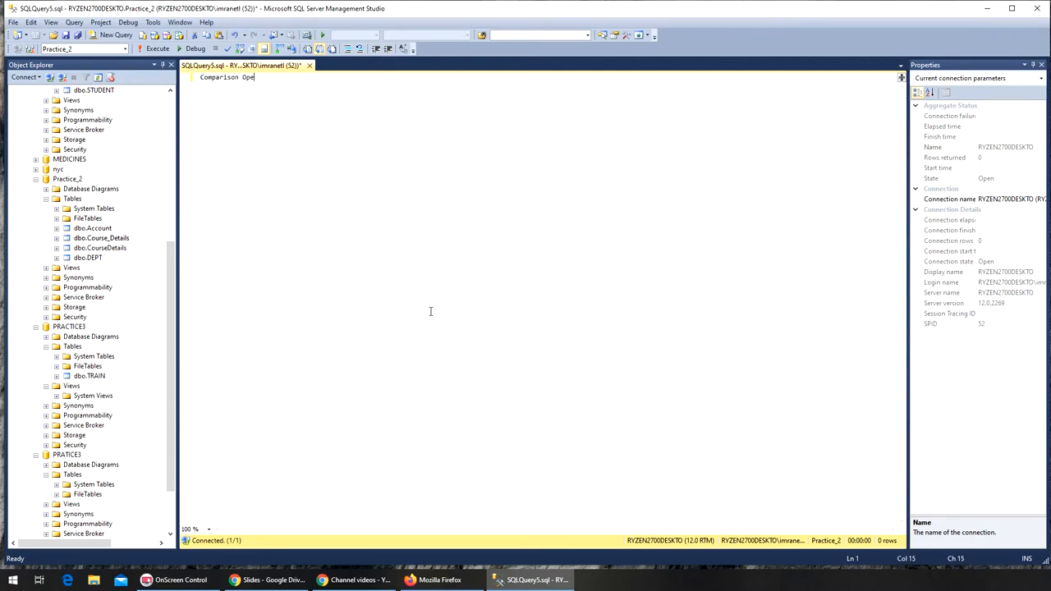
text(rators)
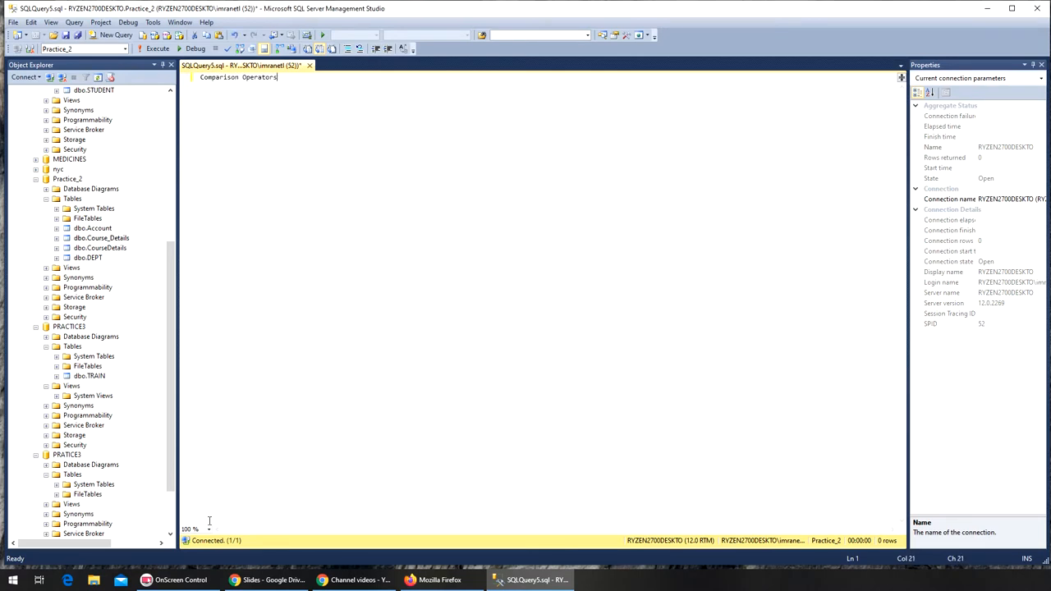
click(194, 528)
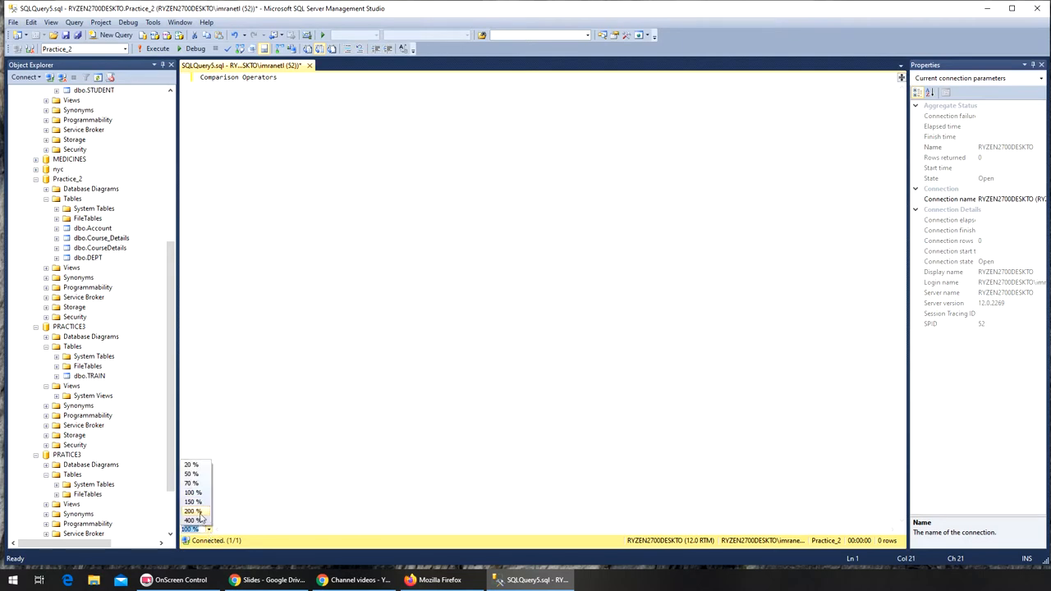
click(191, 501)
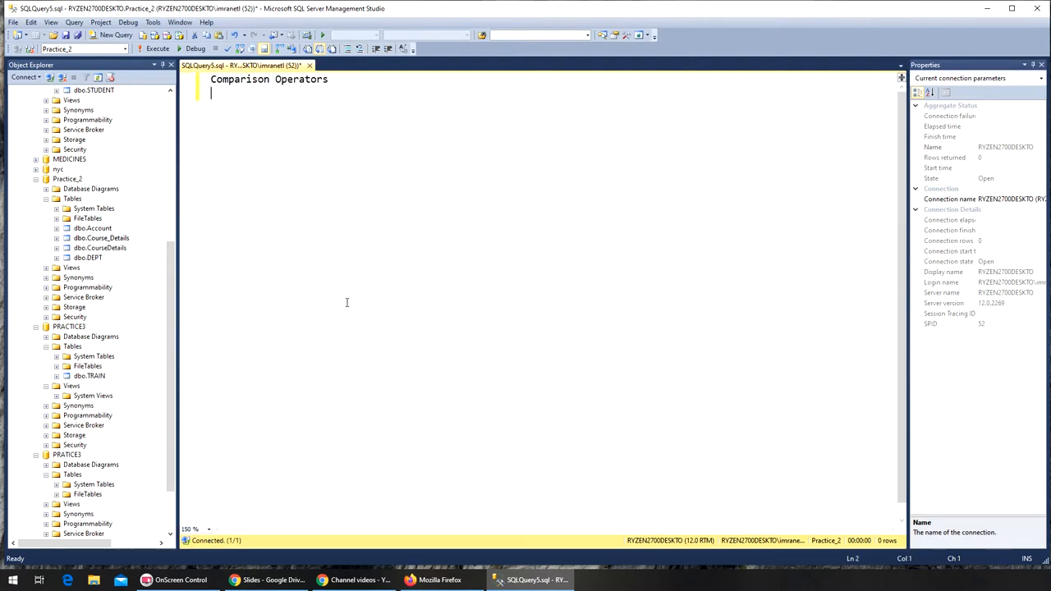
List the operators =, <>, !=, >, <, >= and <= on separate lines below the heading.
text(=)
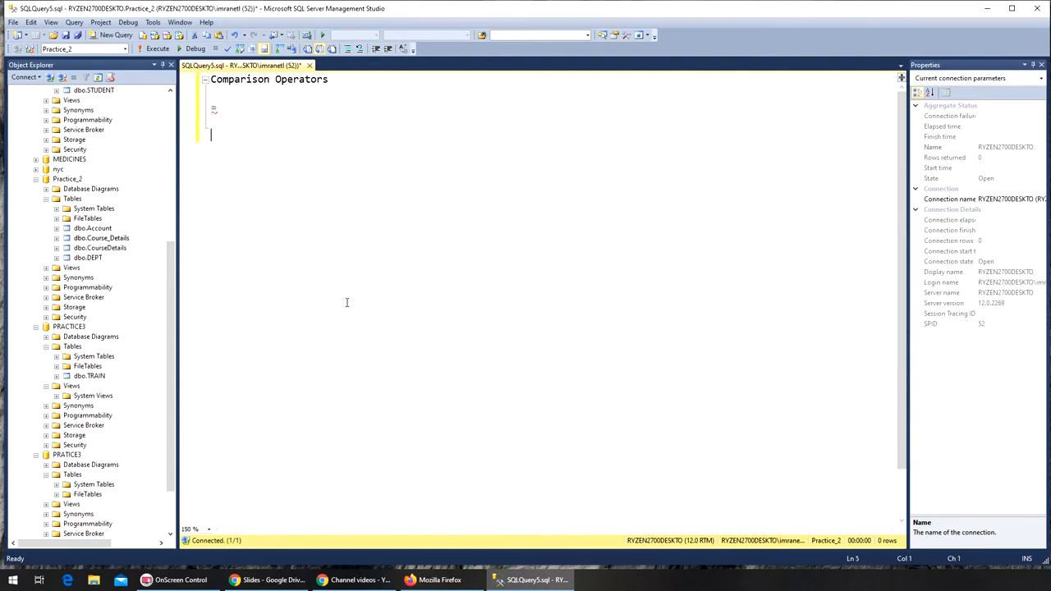
text(<>)
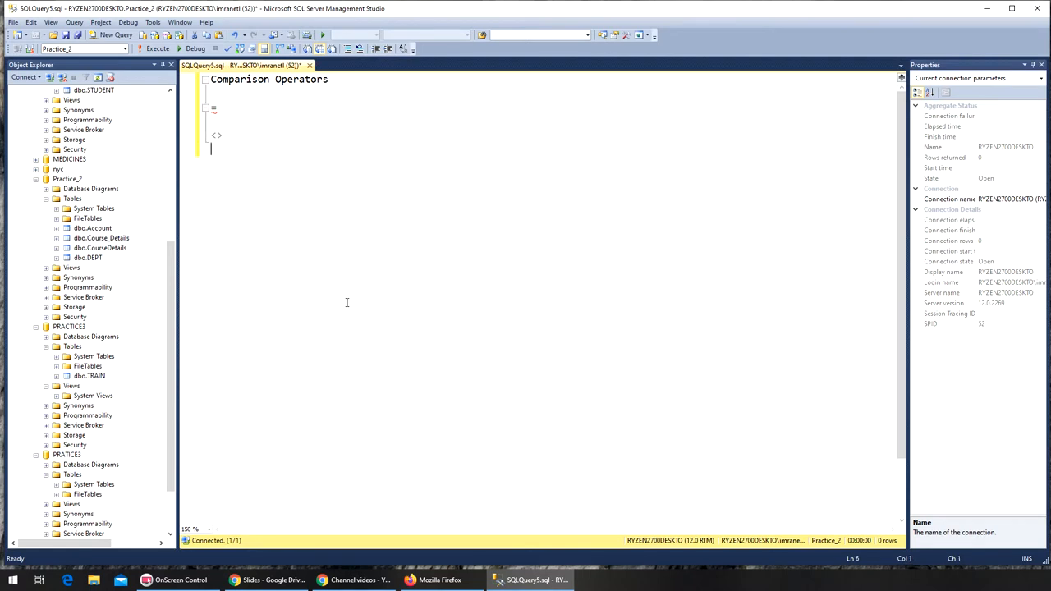
text(!)
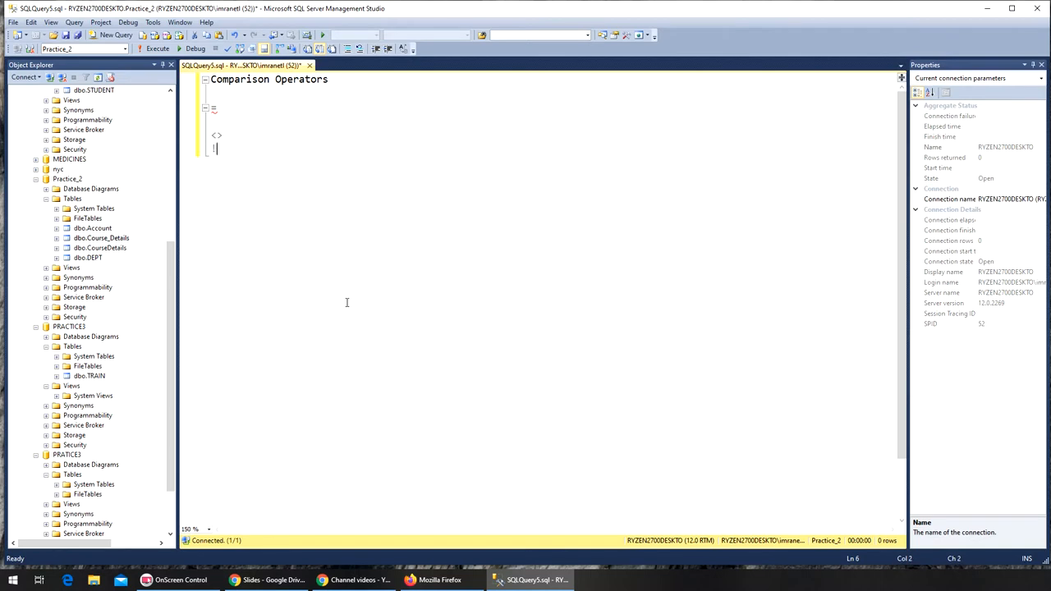
text(=)
text(<)
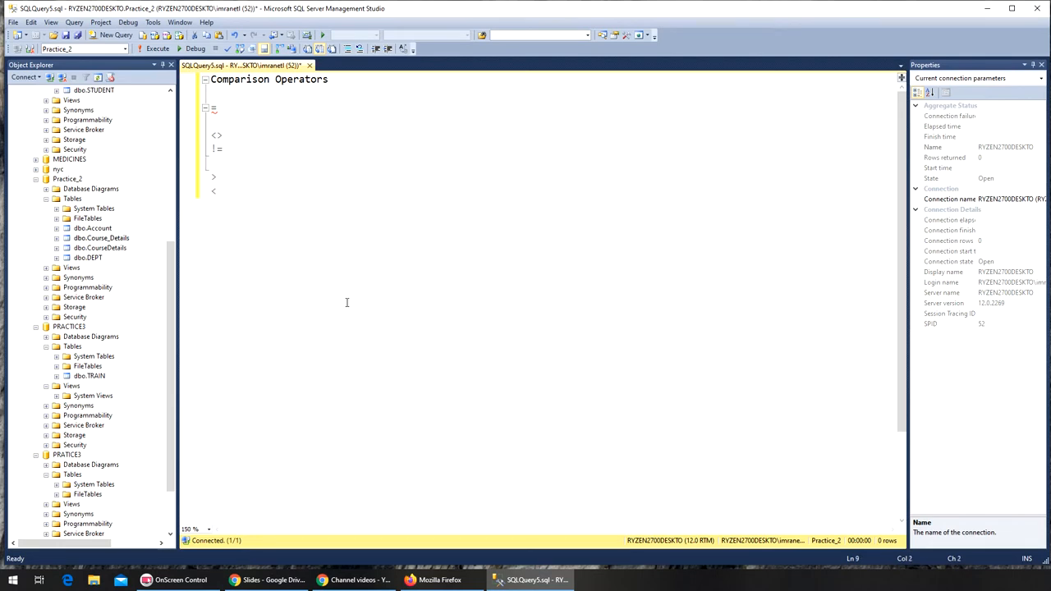
key(Return)
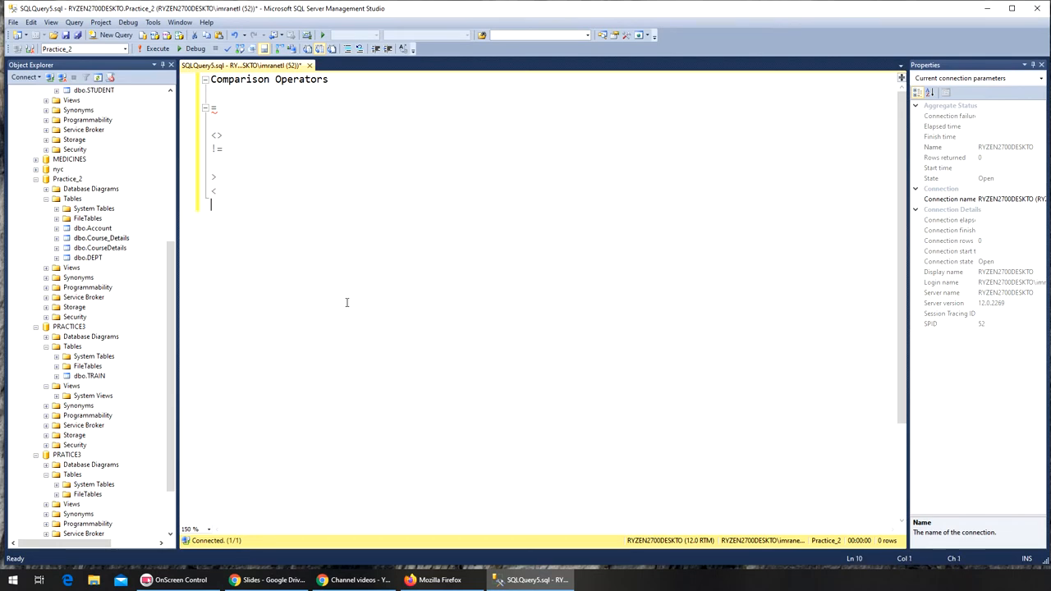
text(>=)
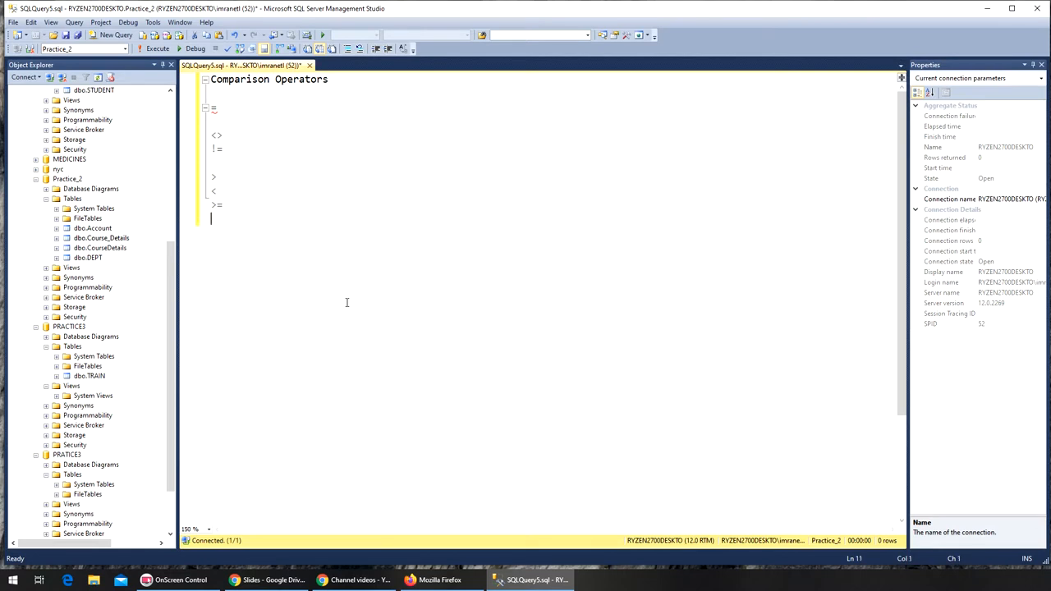
text(<=)
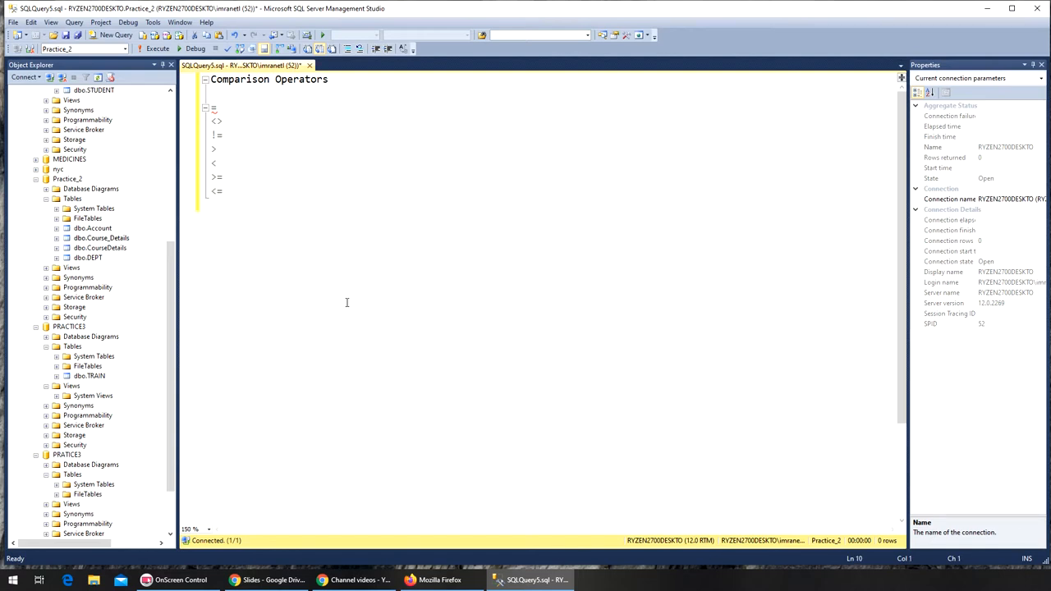
key(Return)
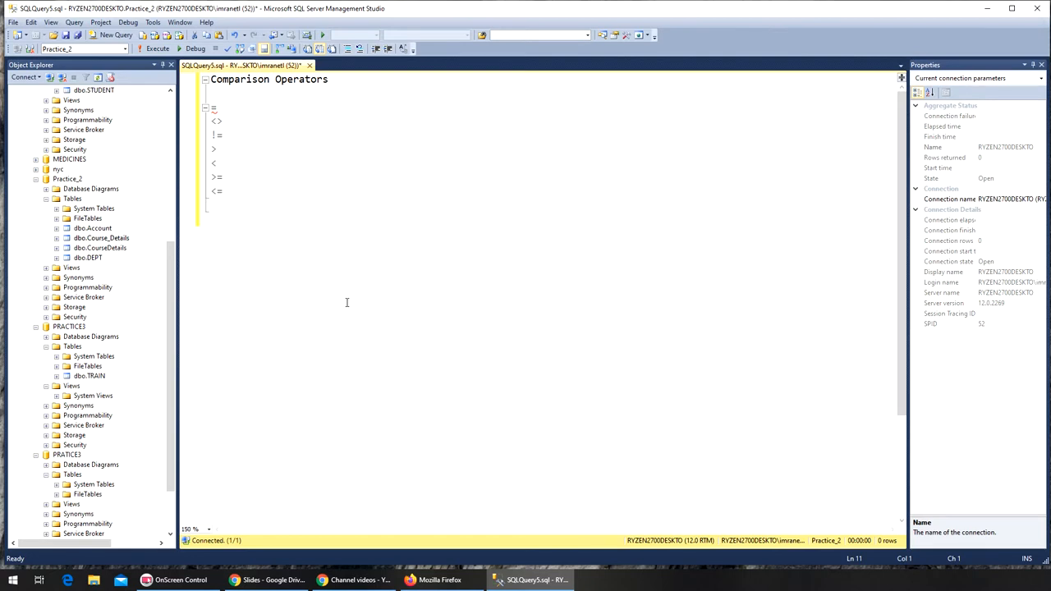
mouse_move(337, 312)
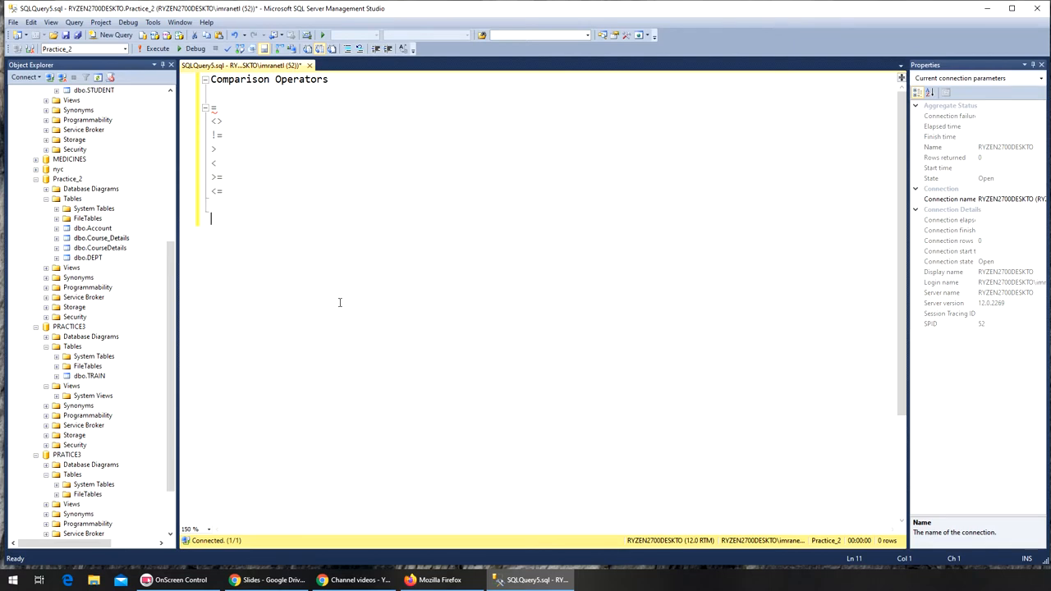
Run SELECT * FROM empdb.dbo.employees; to return all 16 employee rows.
text(select)
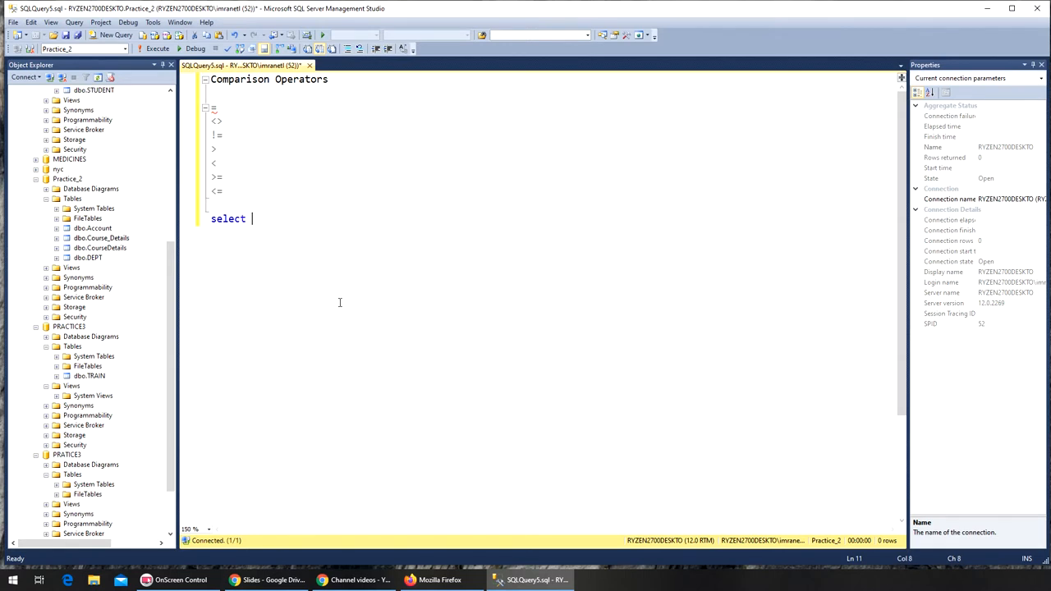
text(* from)
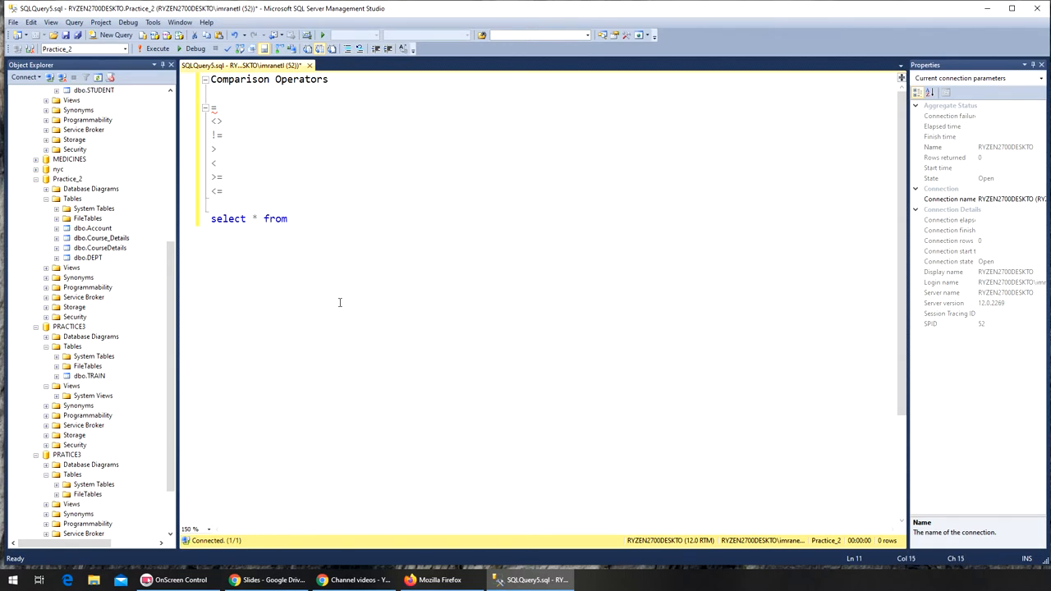
text(empdb.dbo.)
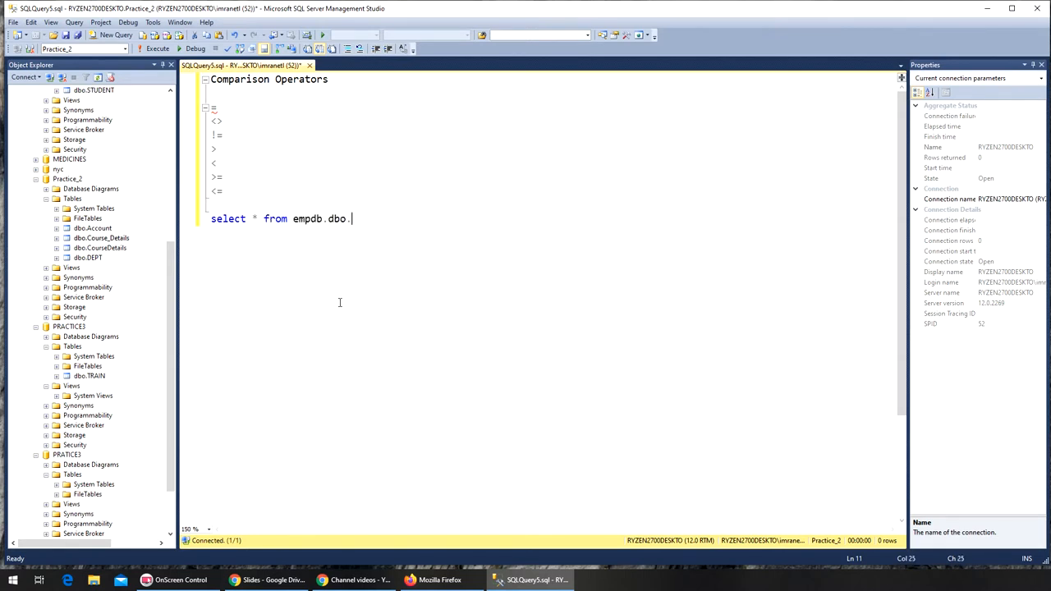
text(employees)
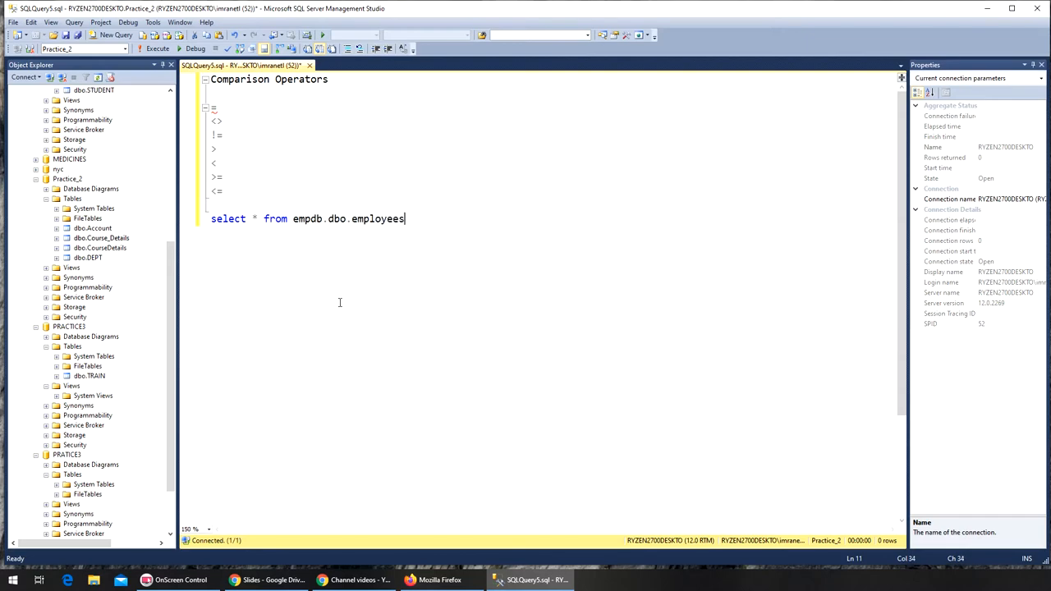
text(;)
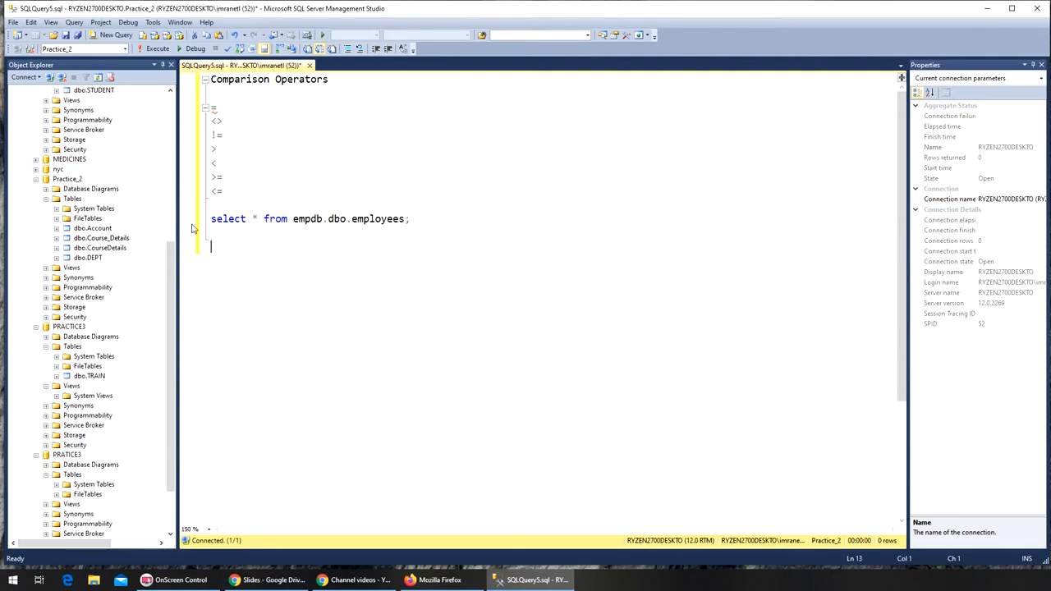
click(157, 49)
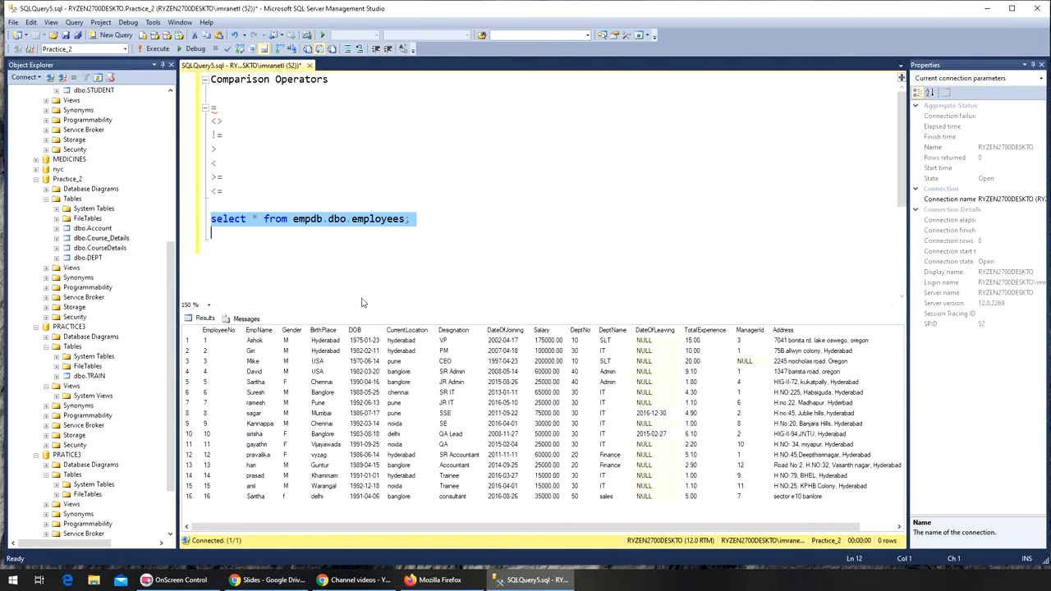
click(158, 49)
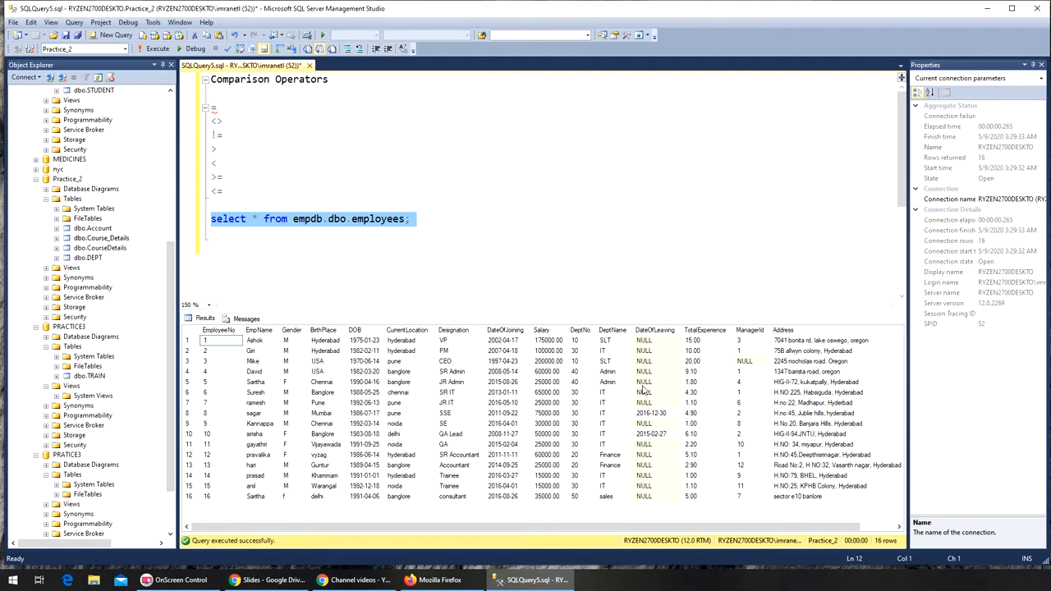
click(539, 288)
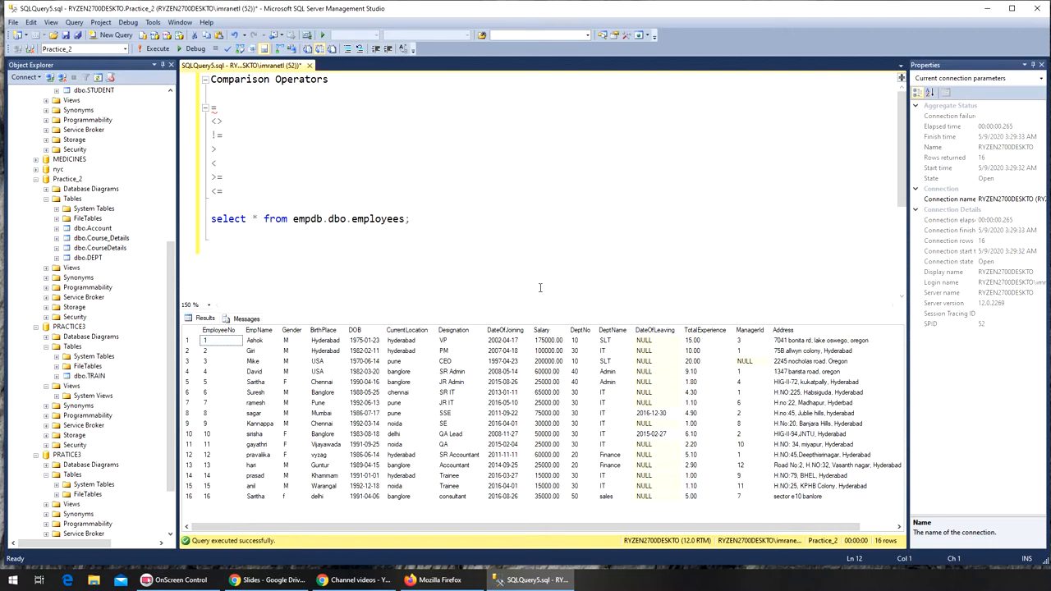
key(Enter)
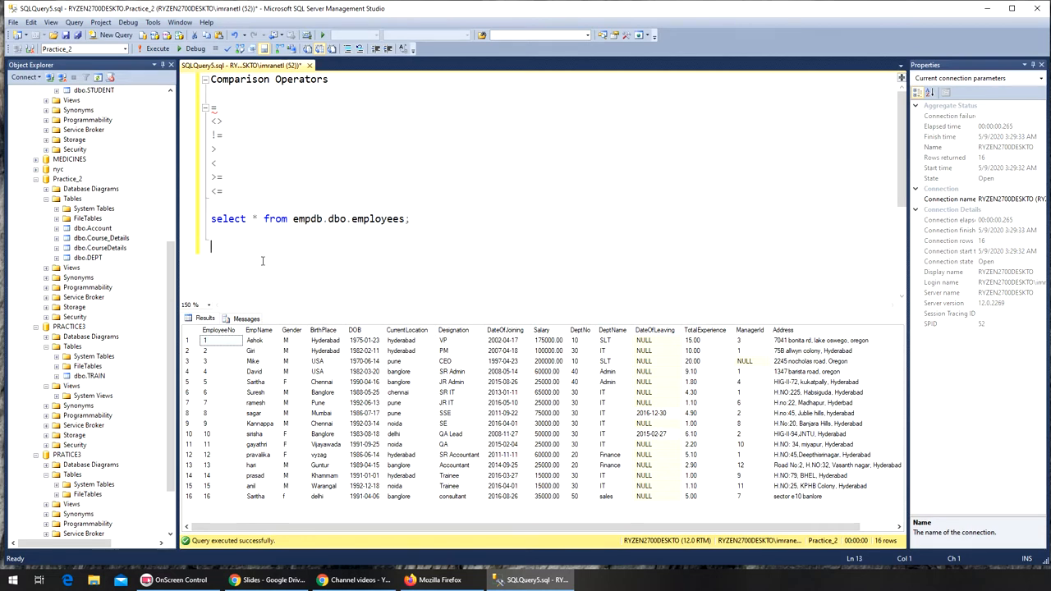
Run a second SELECT on empdb.dbo.employees WHERE salary = 15000, returning two rows.
text(select * from empdb.dbo.employees;)
text(where sal)
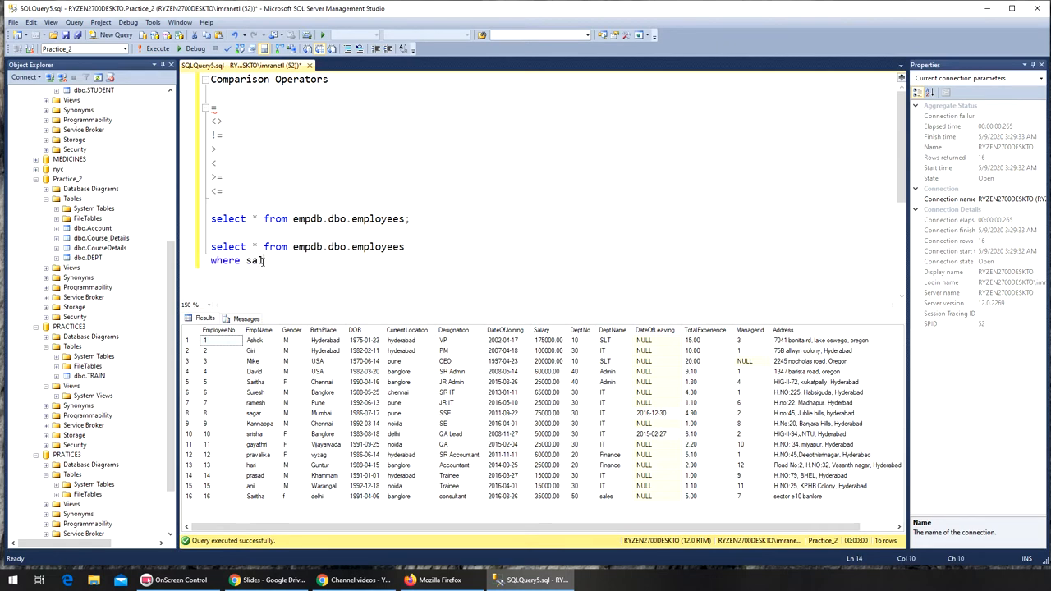
text(ary)
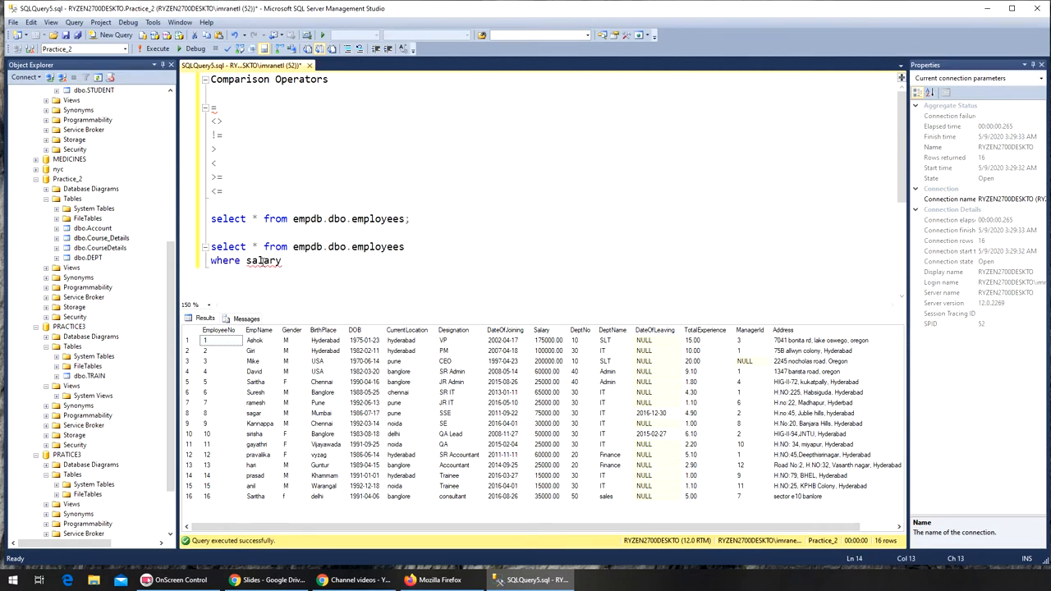
text(= 1)
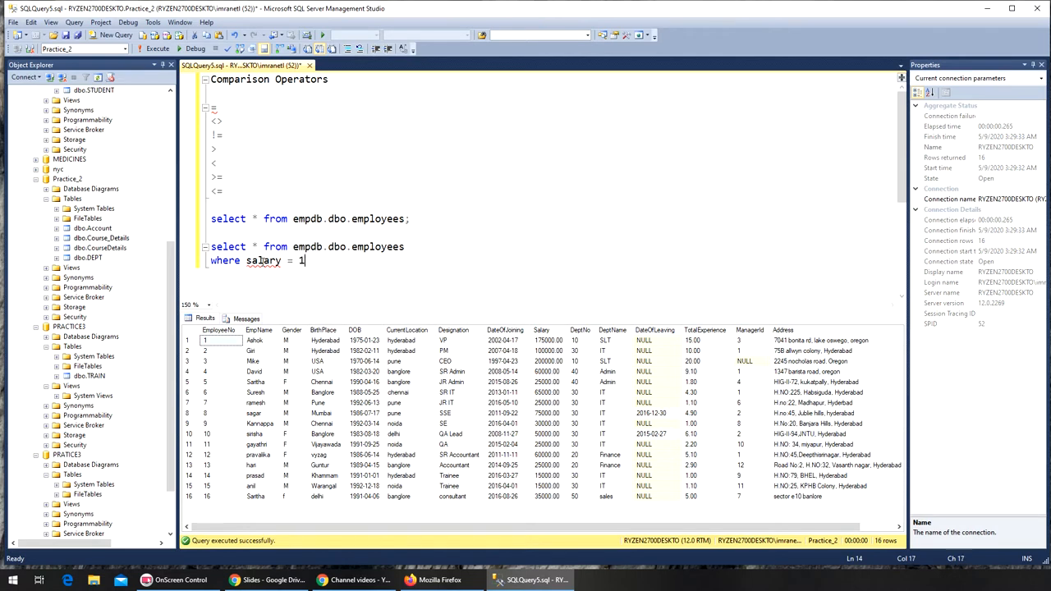
text(5000;)
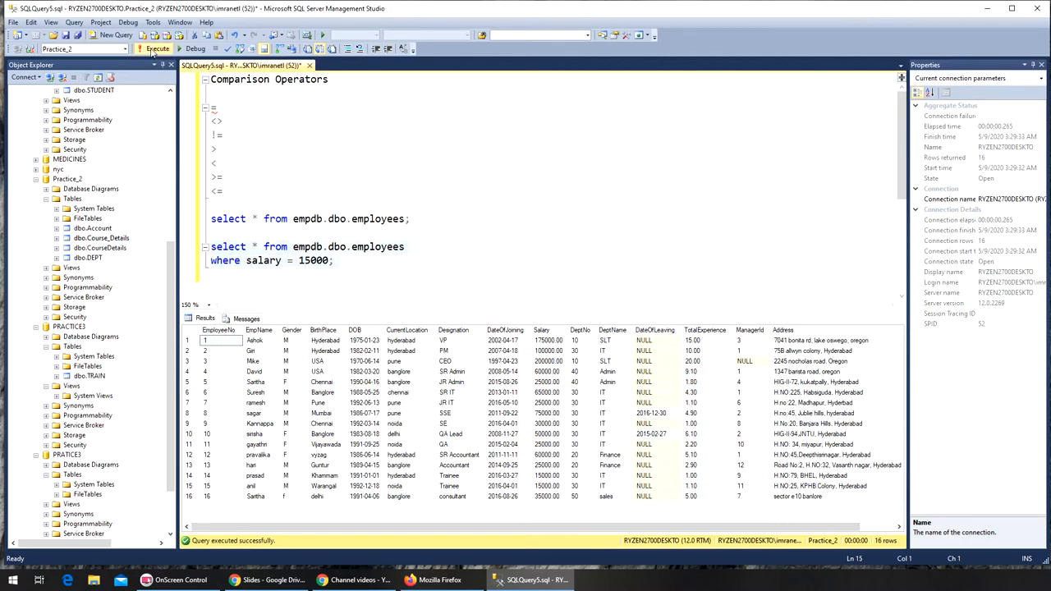
click(156, 48)
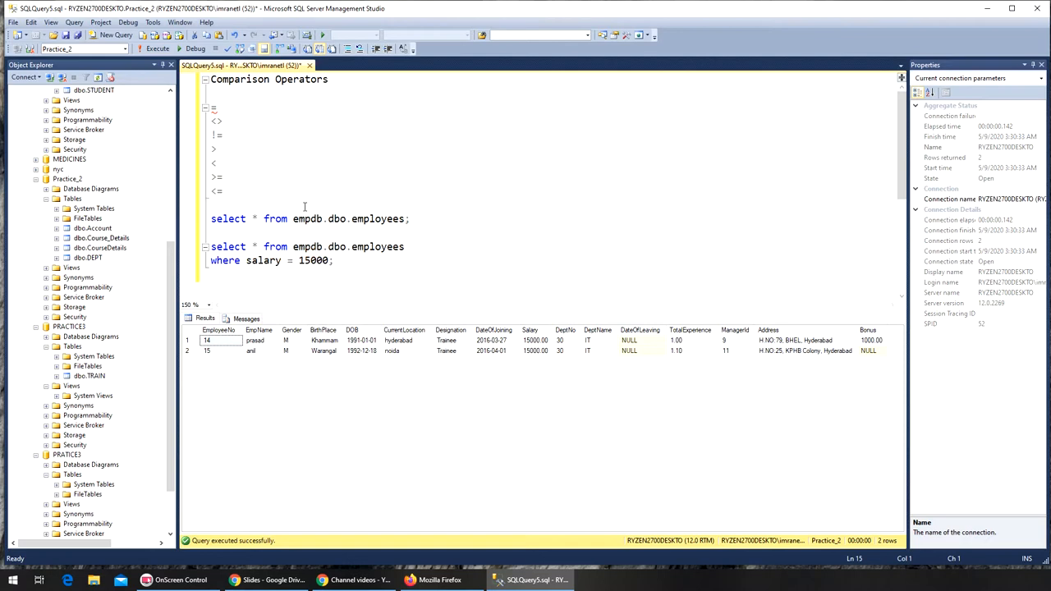
click(236, 121)
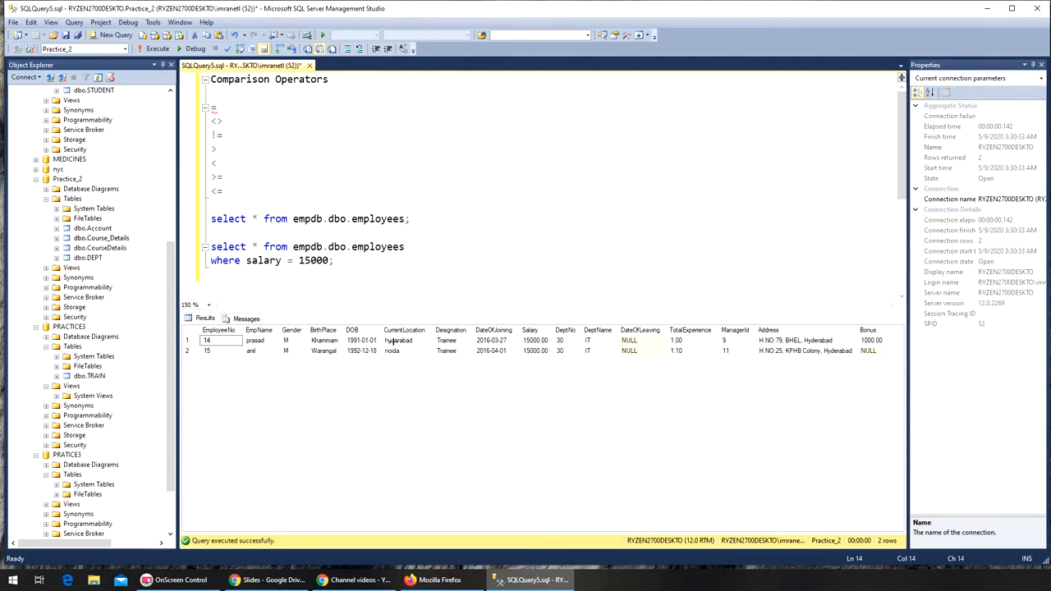
Change the condition to salary <> 15000 and run the query, returning 14 rows.
text(<>)
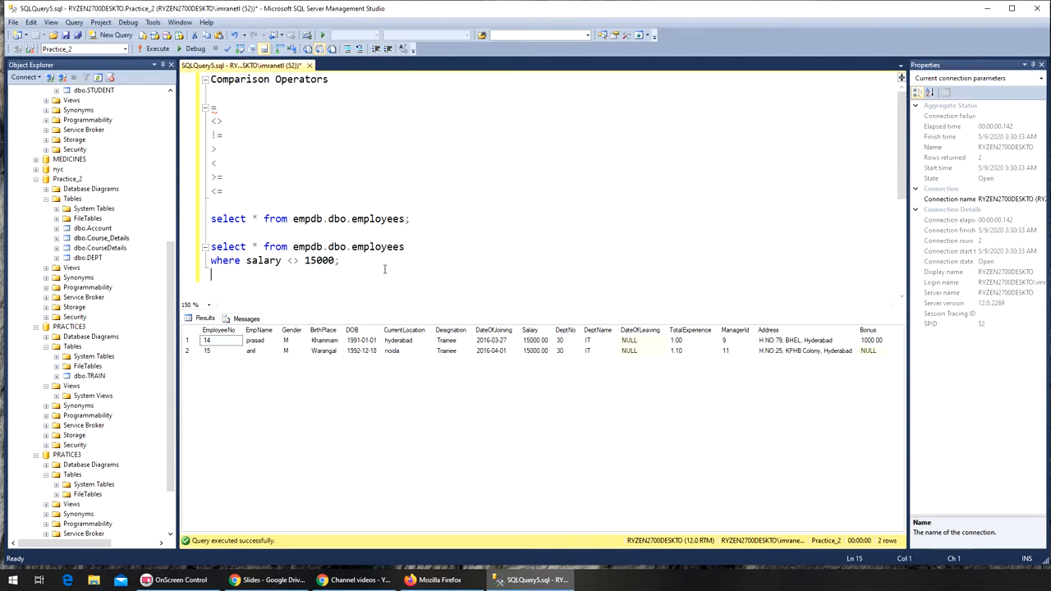
mouse_move(294, 271)
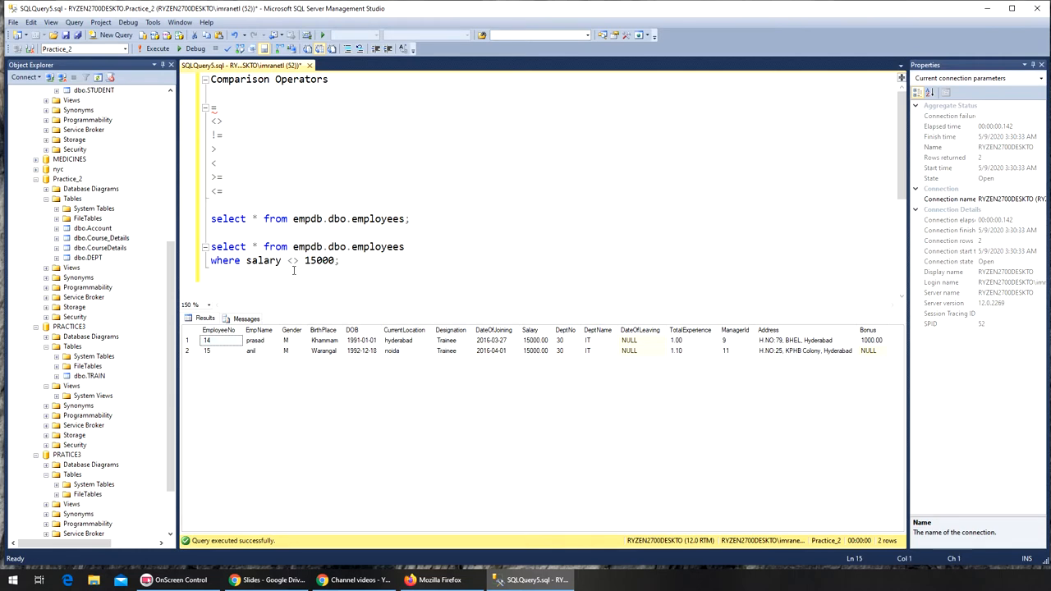
mouse_move(287, 271)
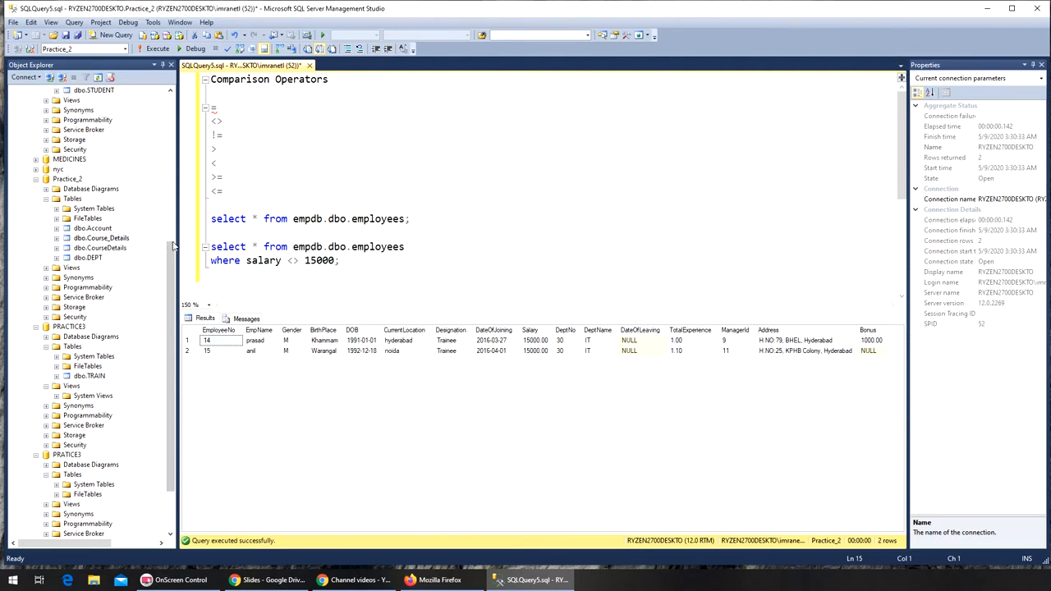
drag(211, 246, 339, 260)
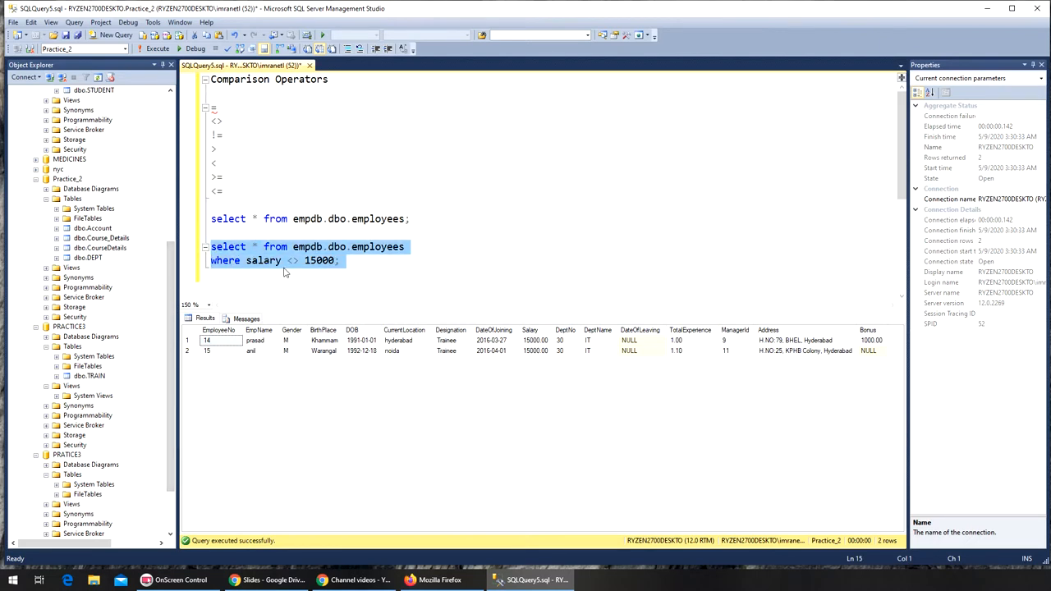
mouse_move(313, 271)
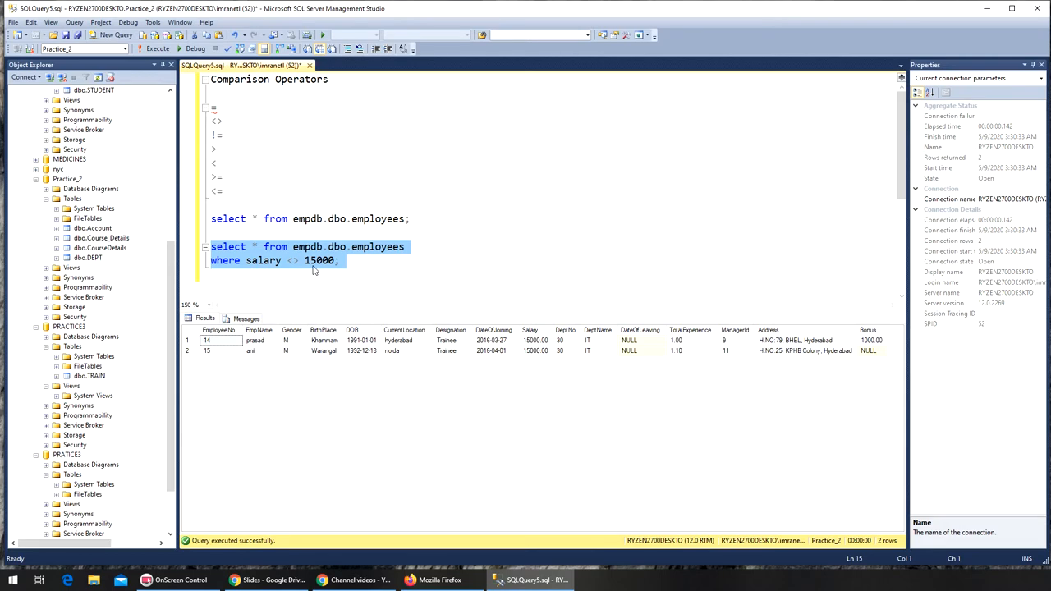
mouse_move(550, 356)
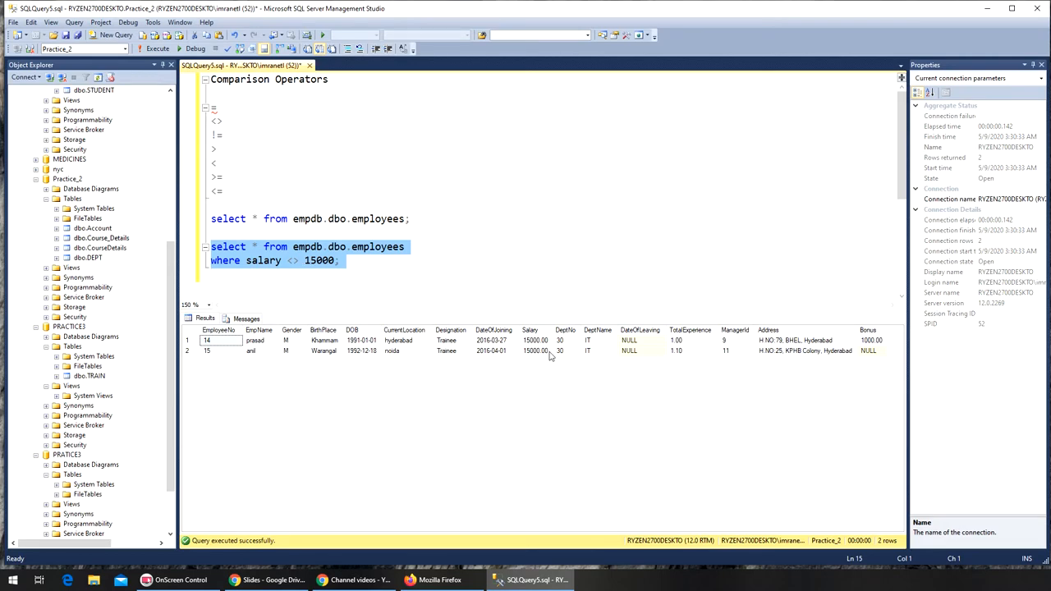
mouse_move(154, 48)
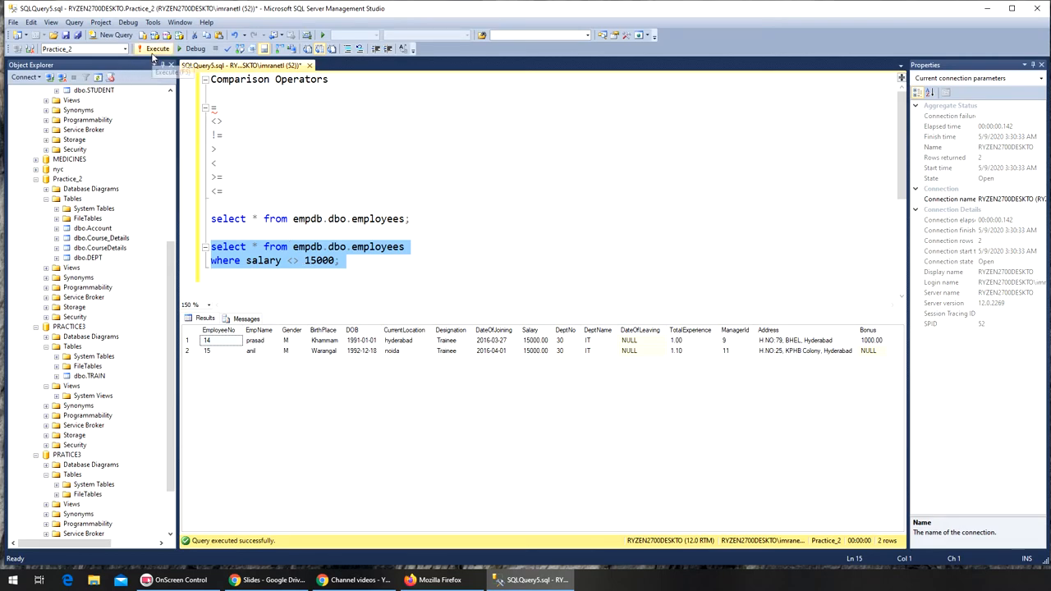
click(157, 49)
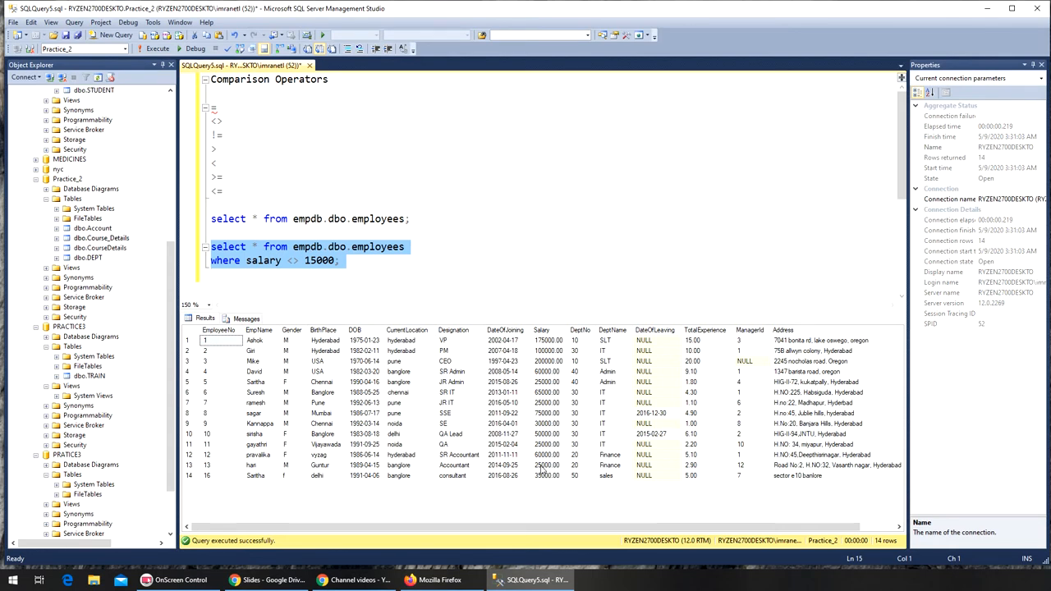
Replace <> with != in the salary condition and rerun the query.
click(366, 273)
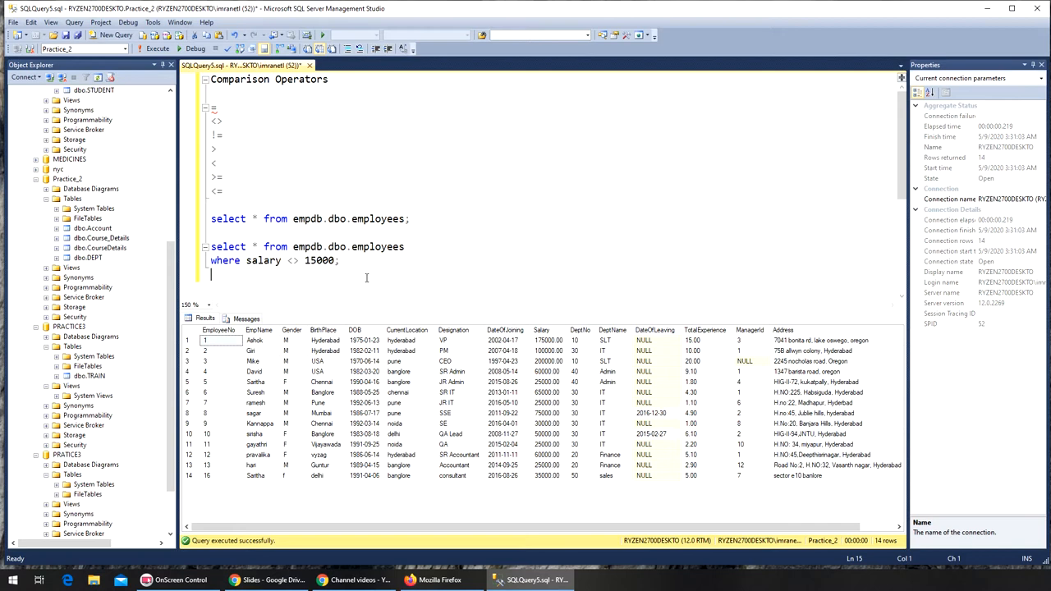
double_click(291, 260)
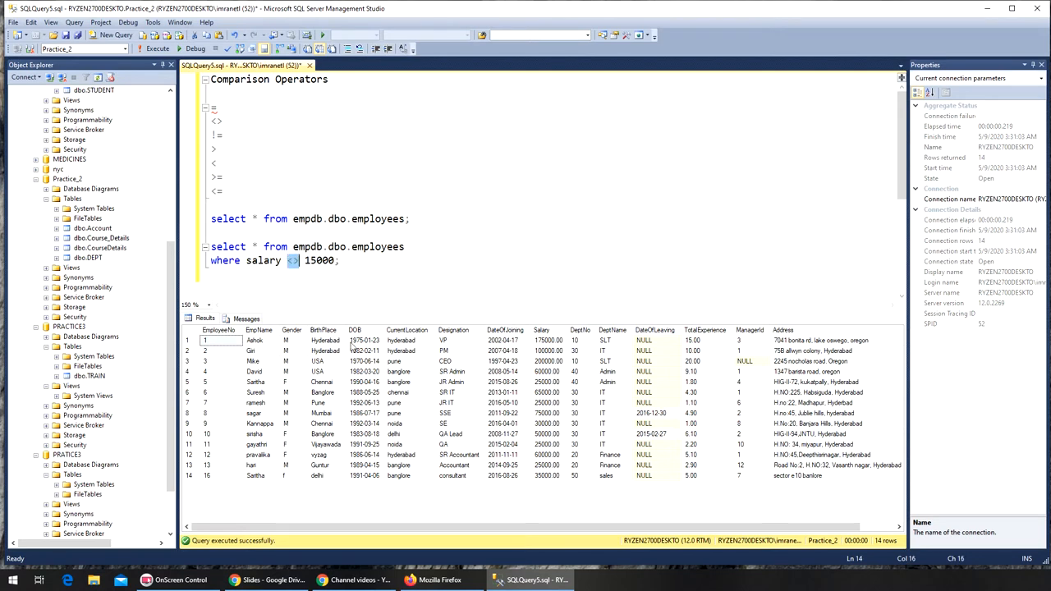
text(!=)
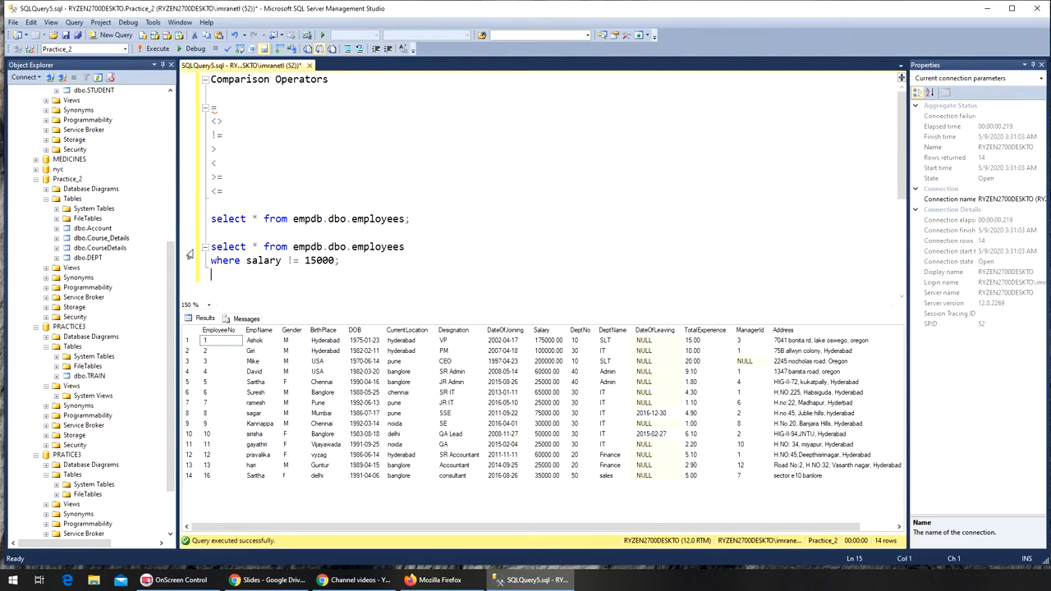
click(155, 48)
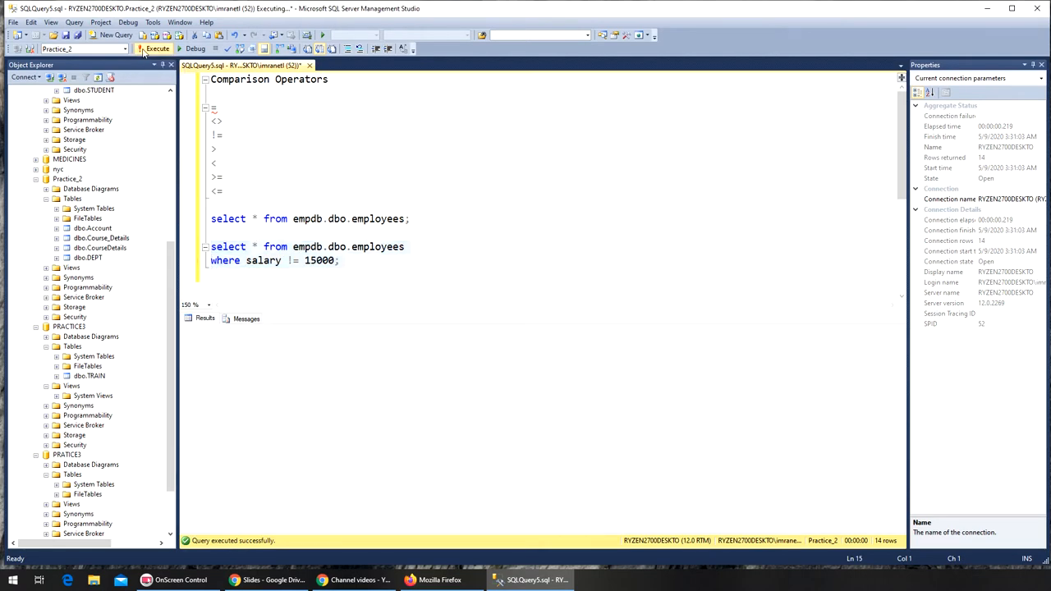
click(156, 48)
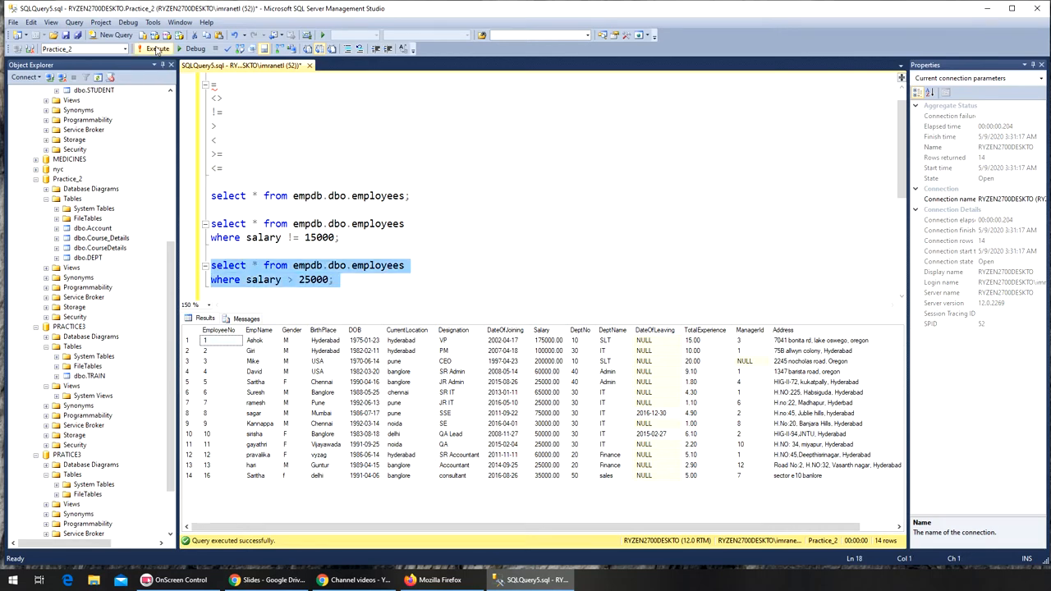
Run the salary > 25000 query (10 rows), then rerun it with >= 25000.
click(157, 49)
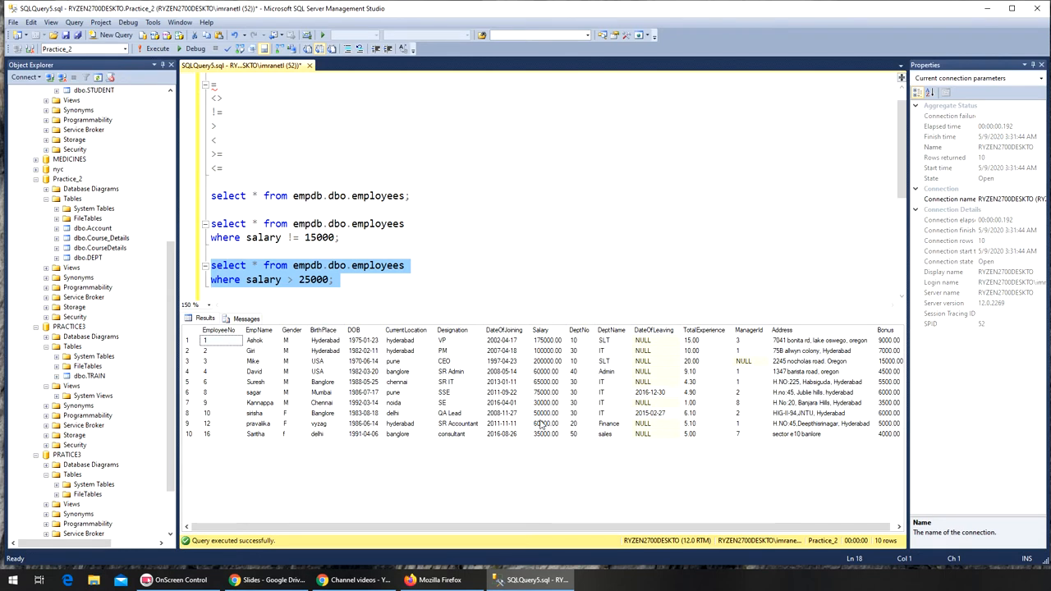
click(355, 290)
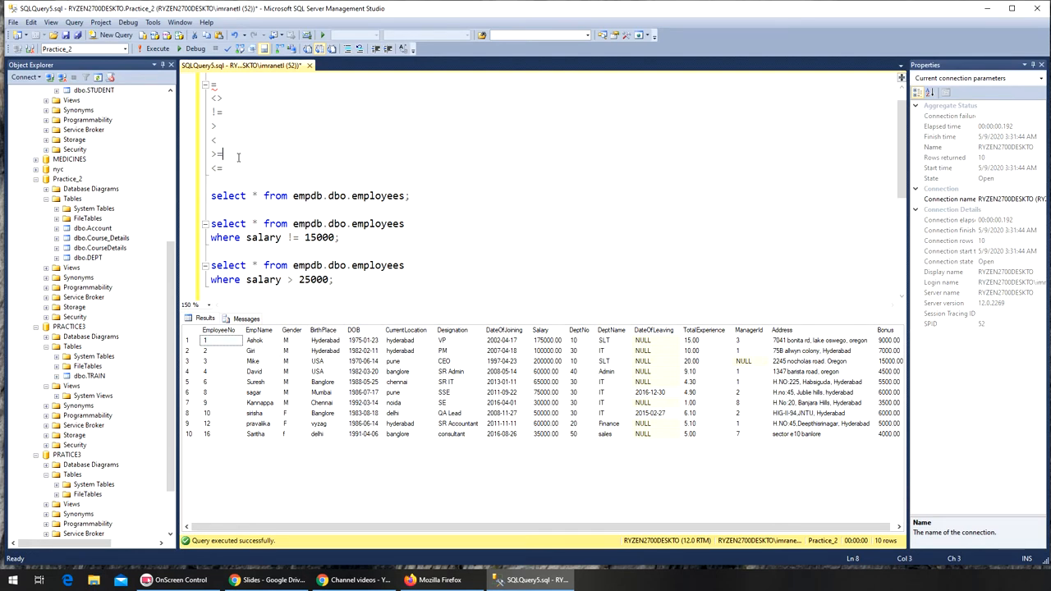
mouse_move(385, 376)
text(=)
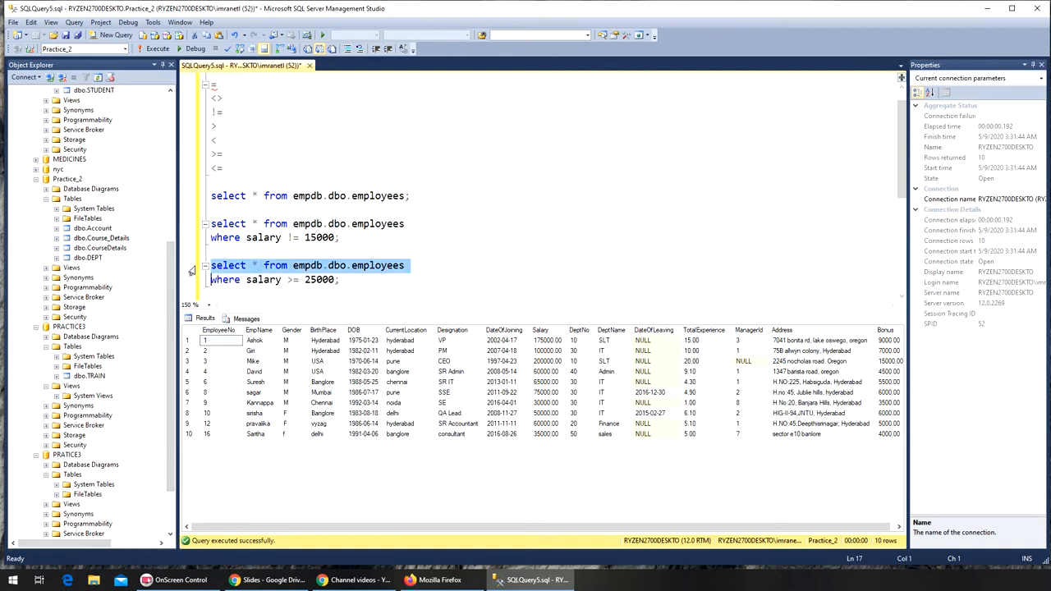
click(156, 48)
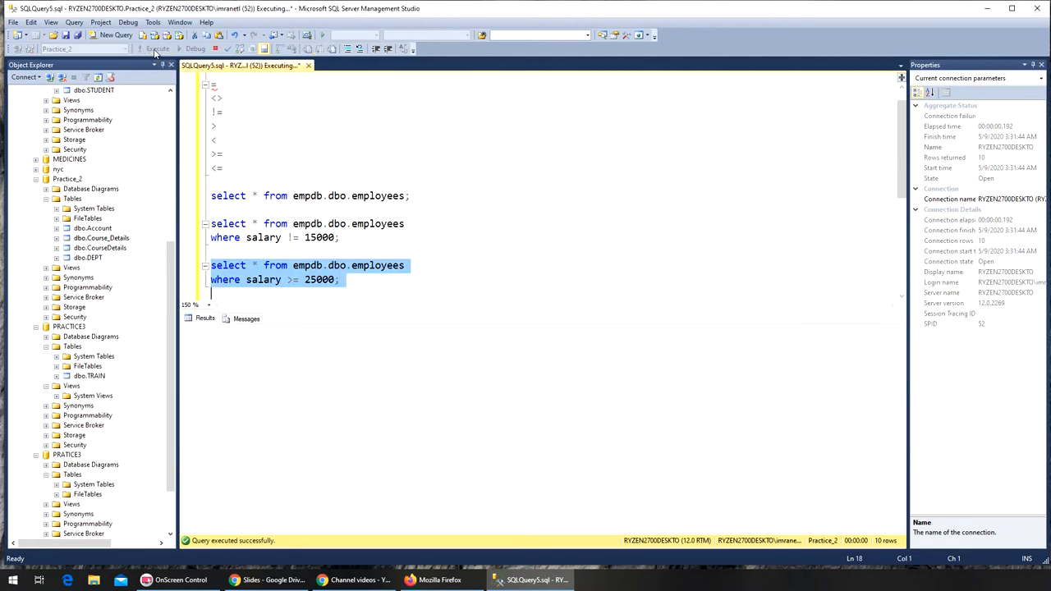
Let the salary >= 25000 query return 14 rows, then select its query text.
click(156, 48)
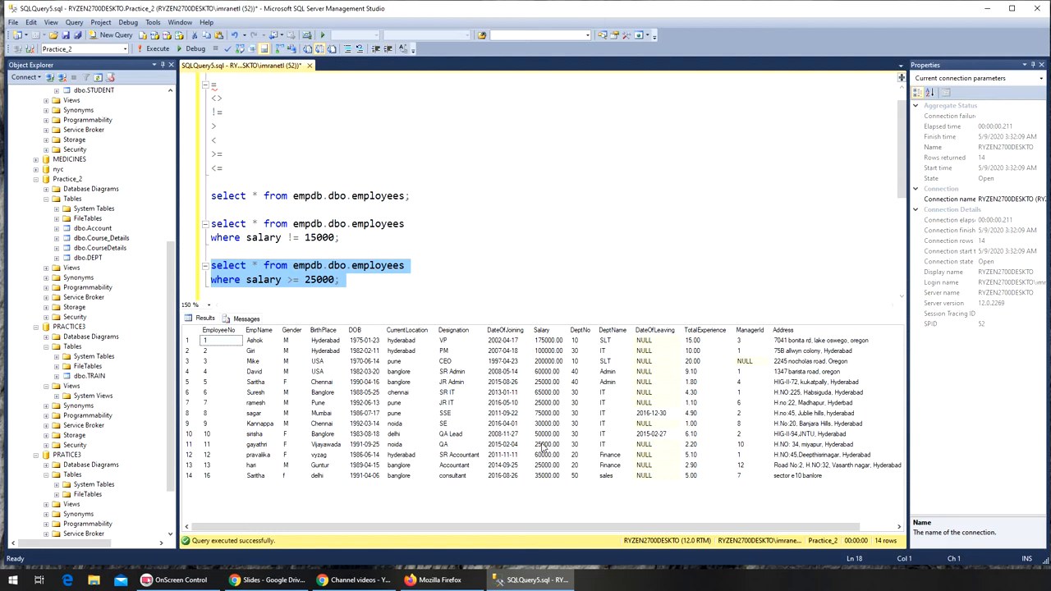
click(355, 280)
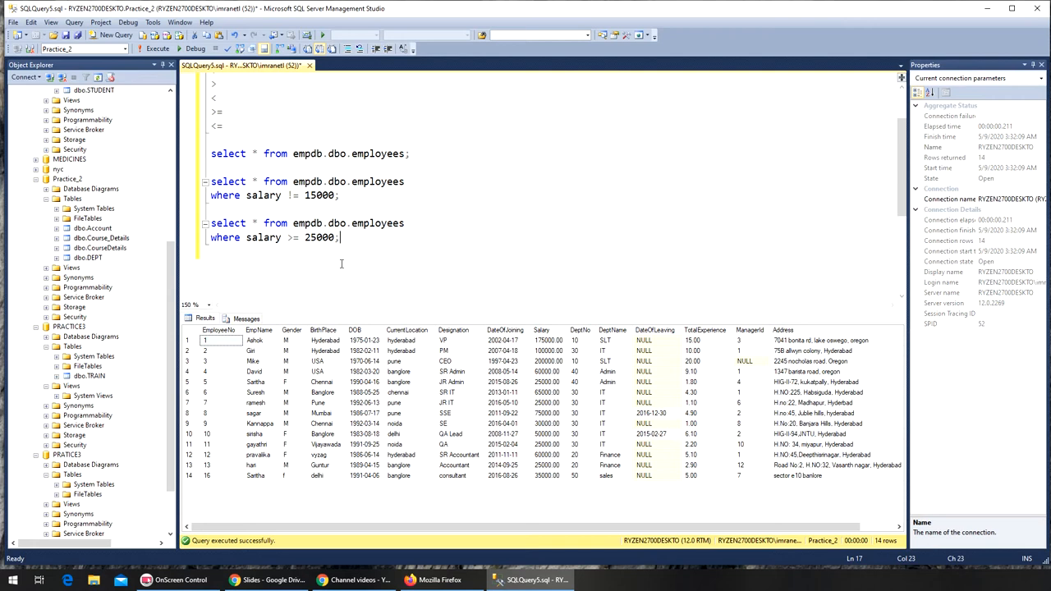
drag(341, 237, 208, 223)
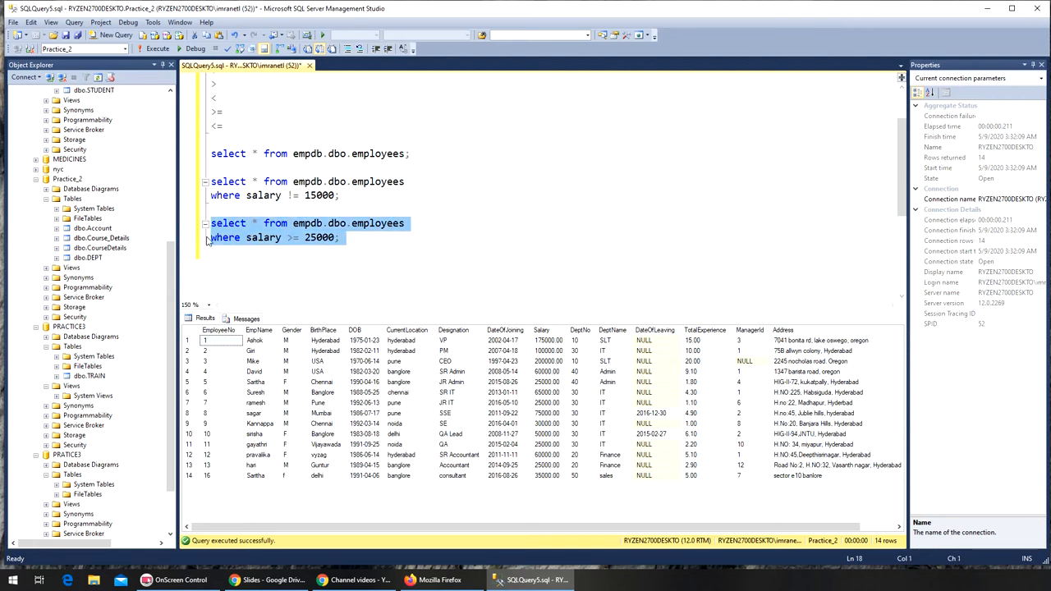
Add a copied query with salary < 100000, run it (13 rows), then change it to <=.
click(236, 268)
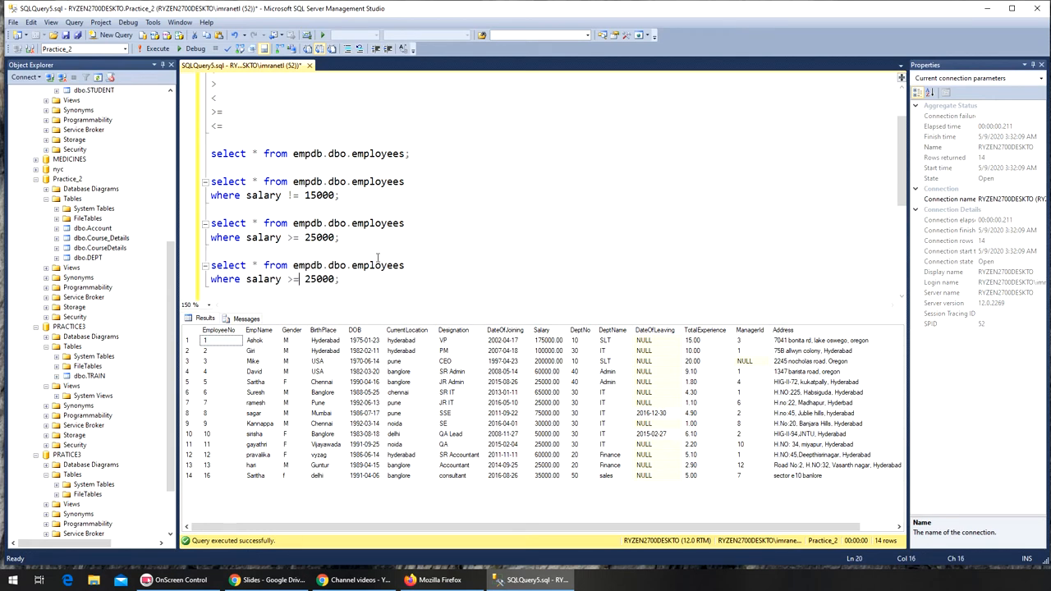
text(<)
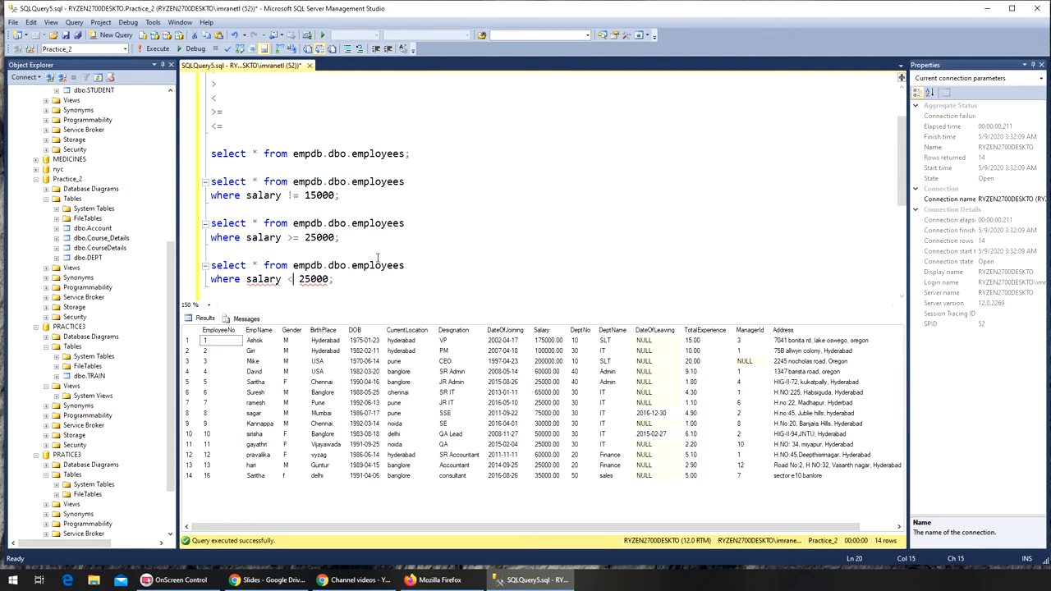
text(1000)
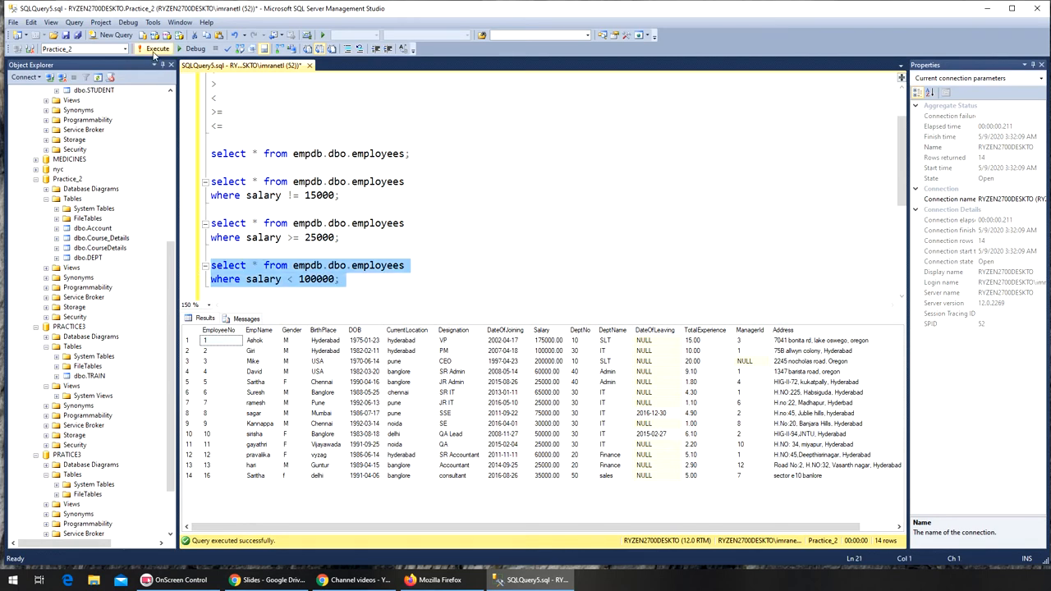
mouse_move(157, 49)
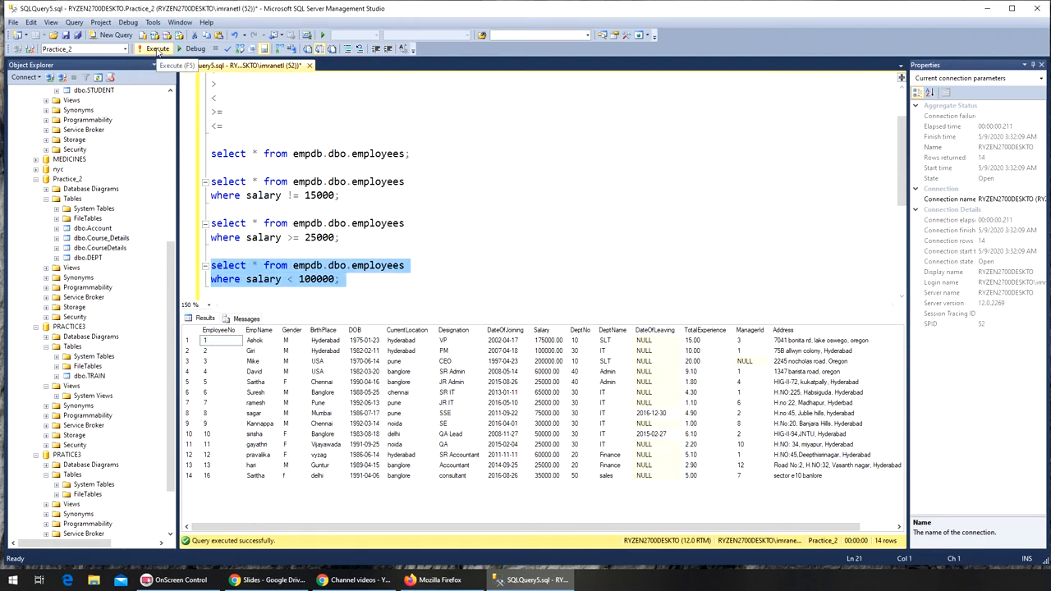
click(156, 48)
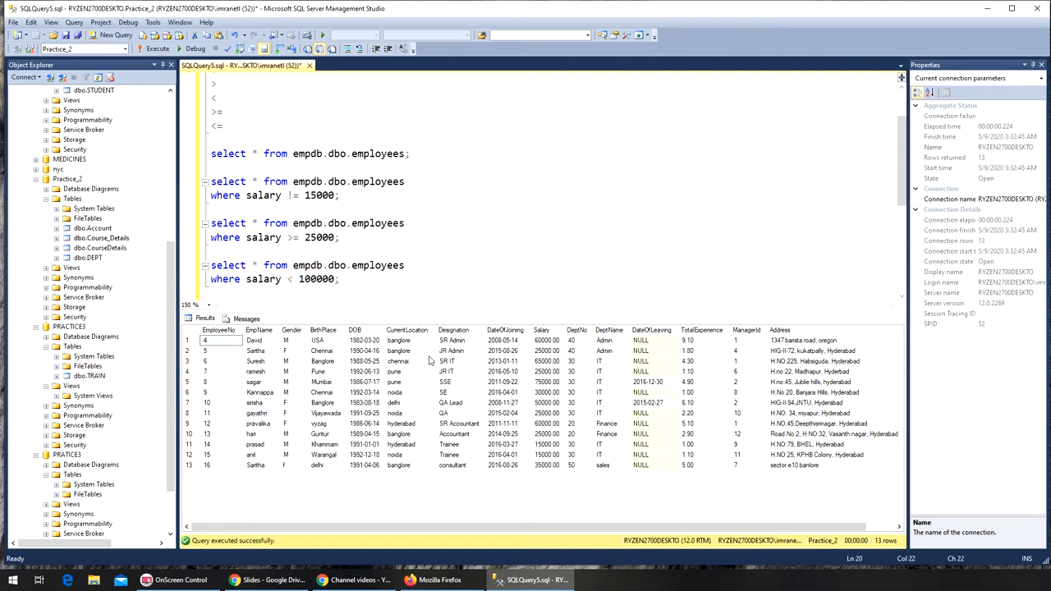
key(Backspace)
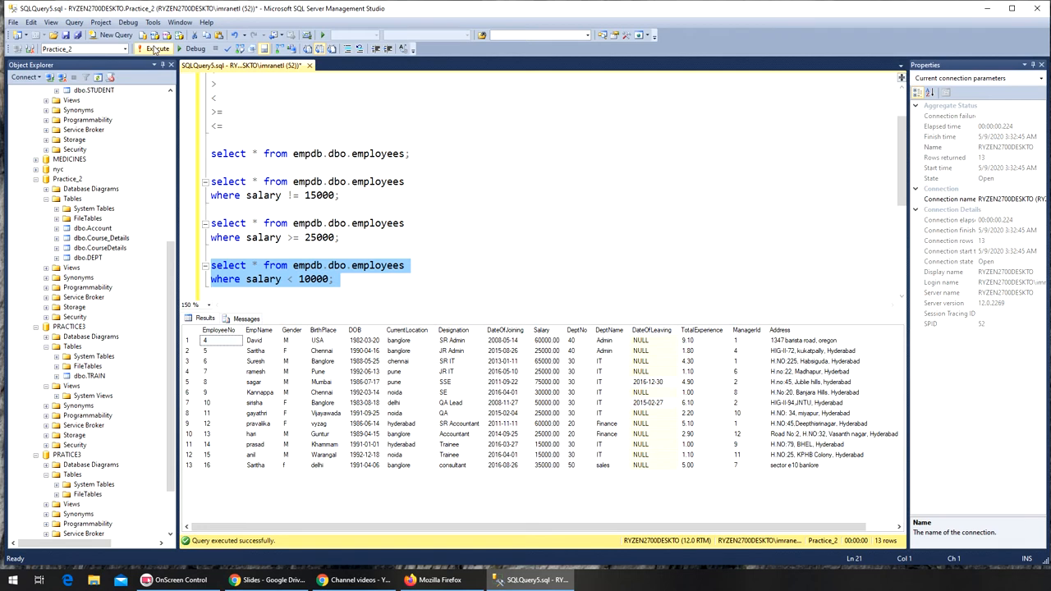
mouse_move(157, 48)
text(0)
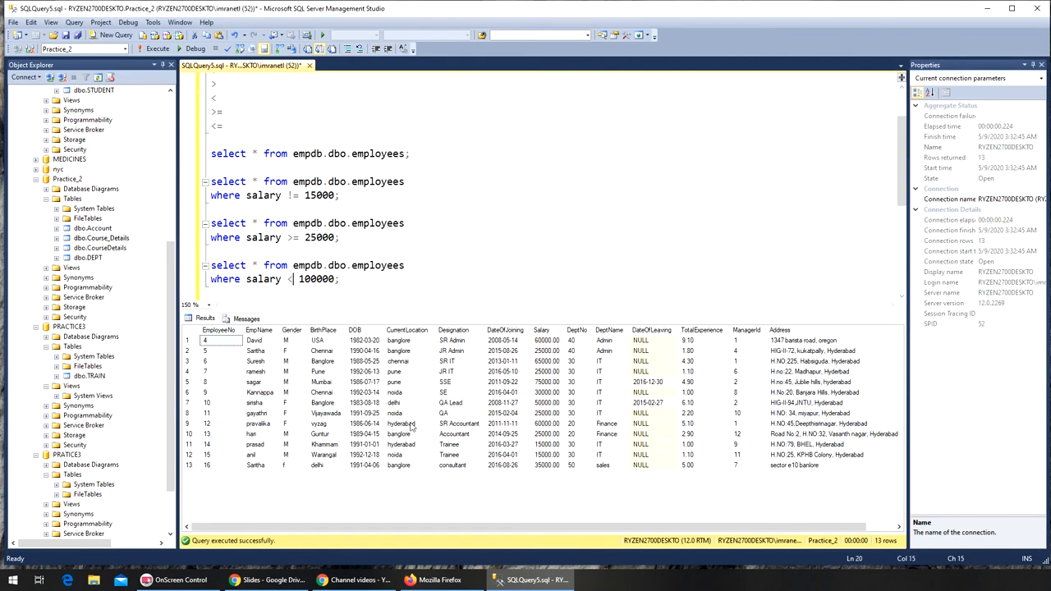
text(=)
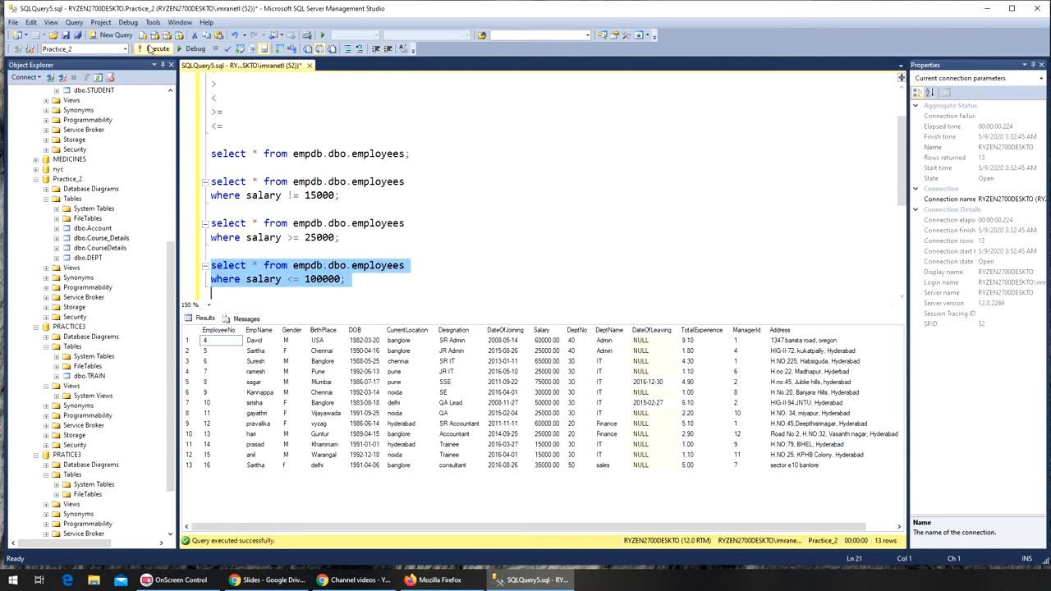
Run the salary <= 100000 query, returning all 16 employee rows.
click(154, 48)
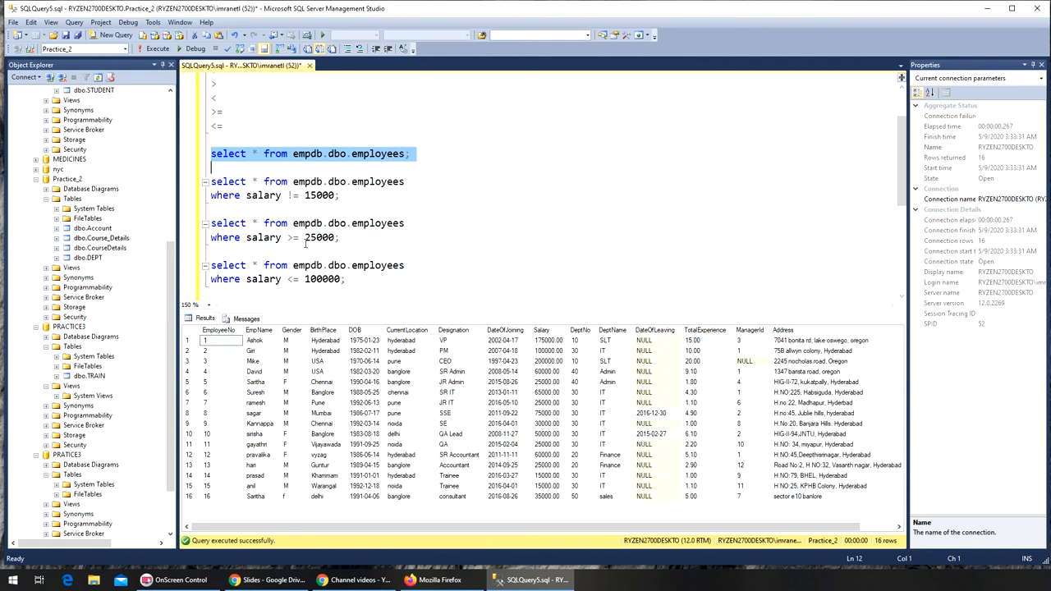
click(368, 279)
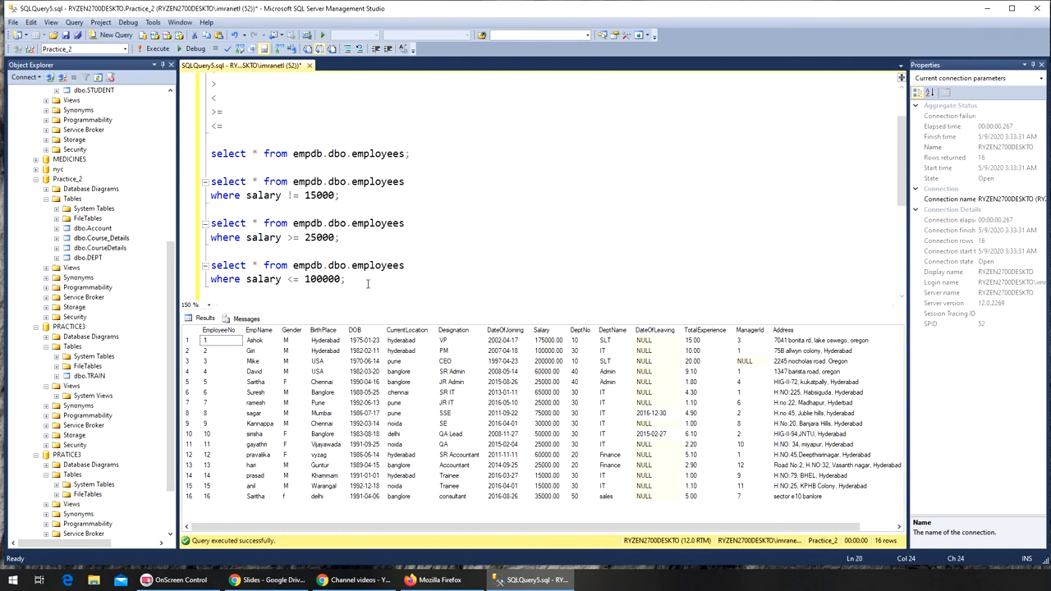
scroll(up, 3)
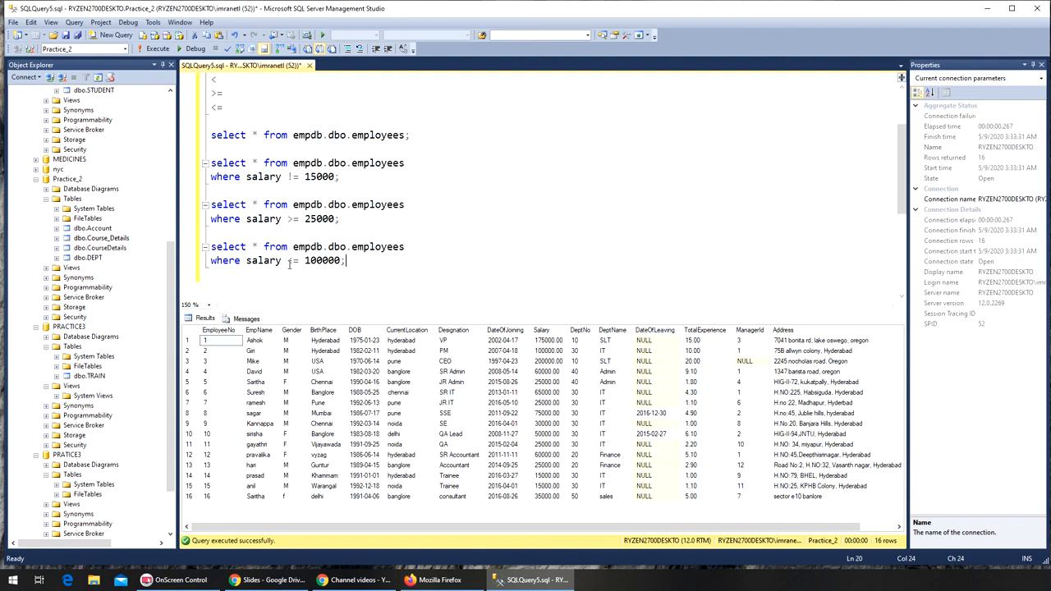
text(<=)
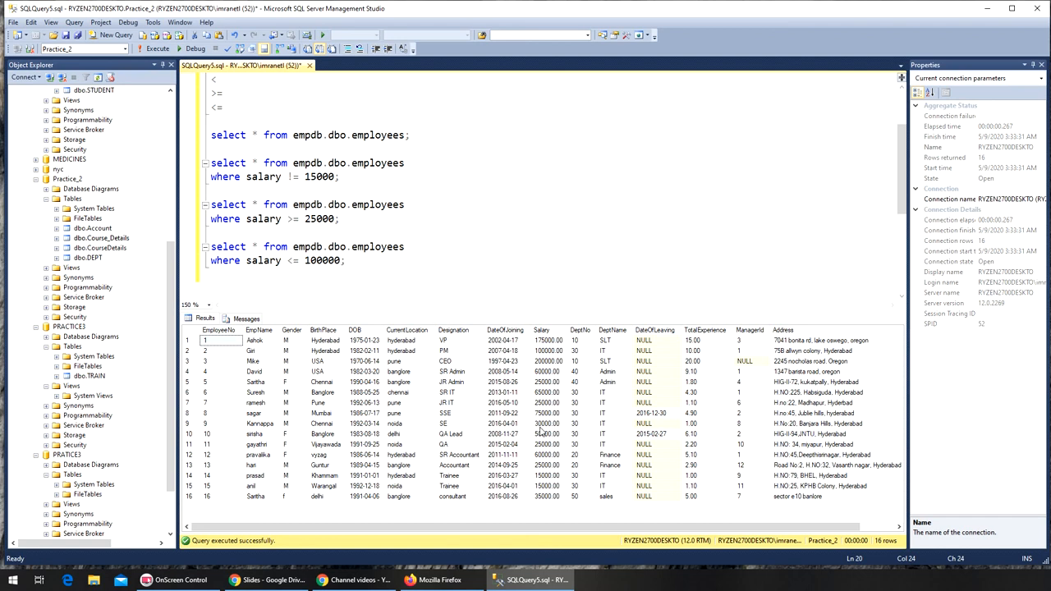
click(212, 274)
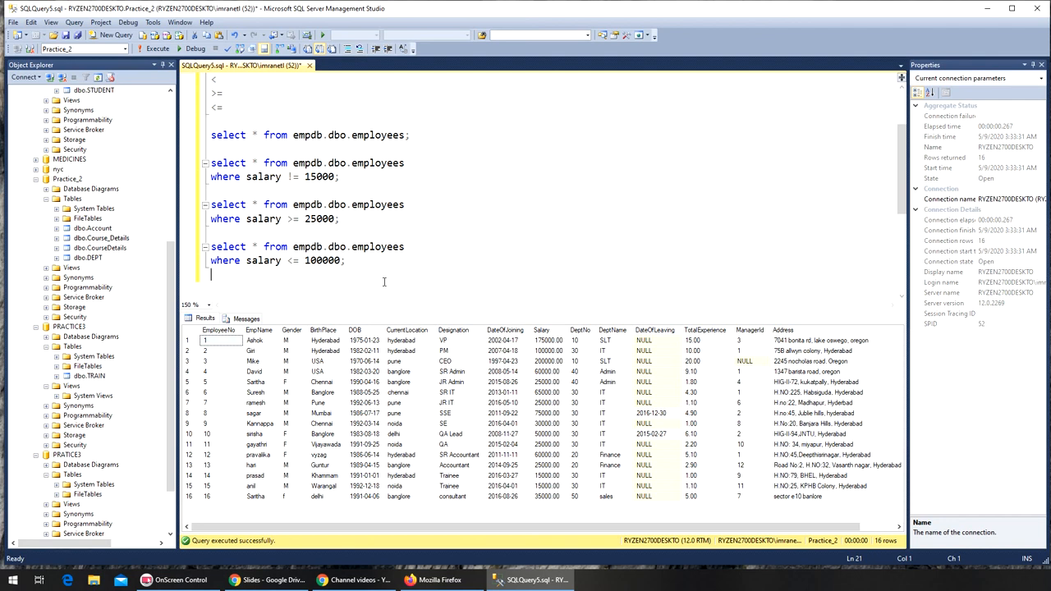
mouse_move(559, 274)
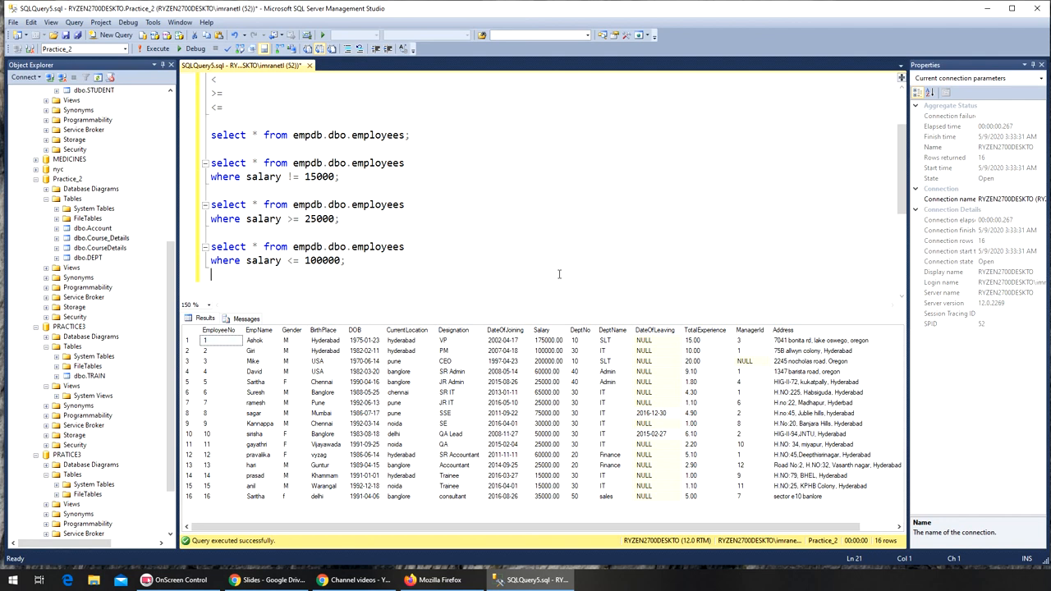
scroll(down, 3)
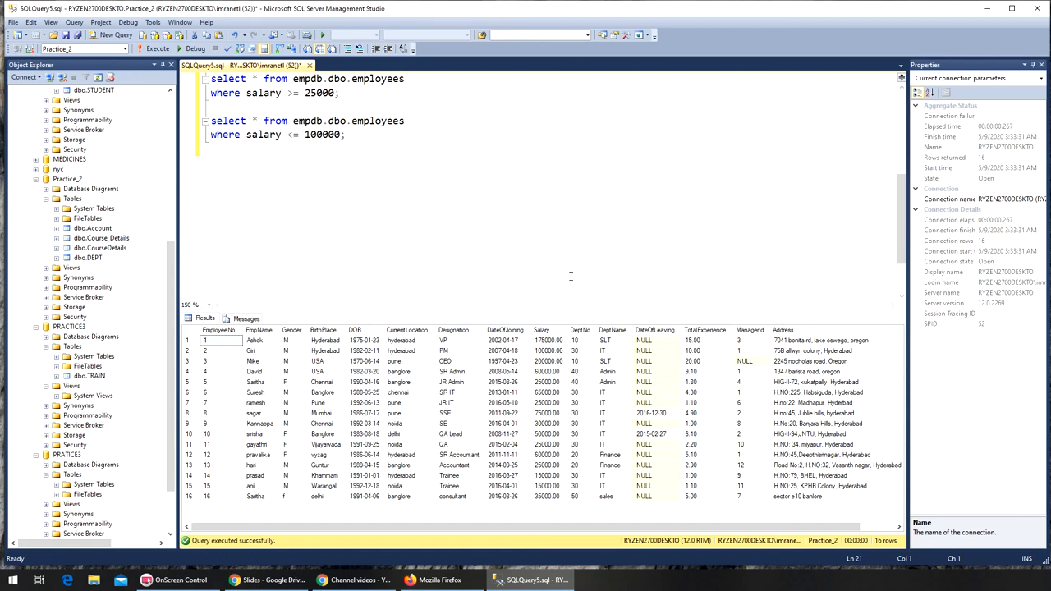